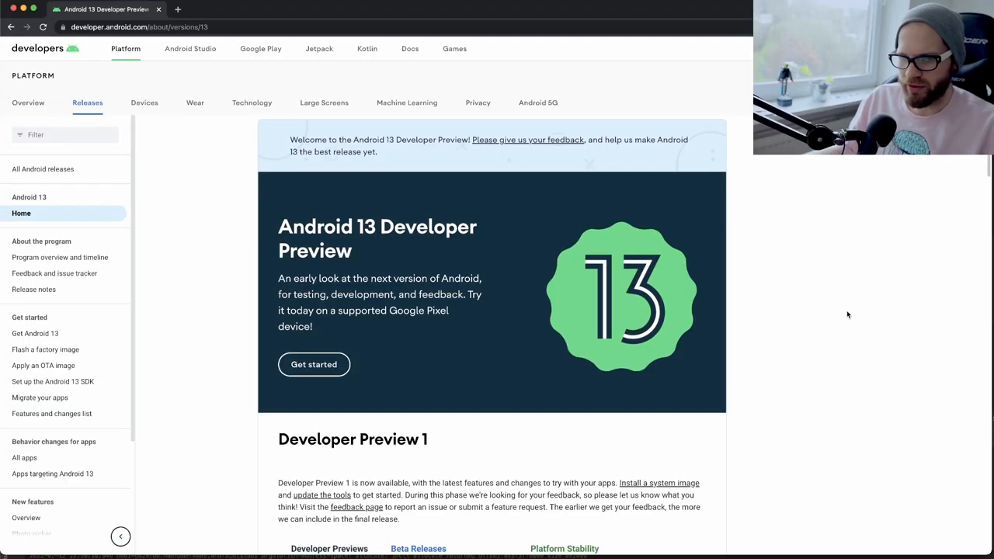
Scroll down through the Android 13 Developer Preview overview page.
scroll(down, 3)
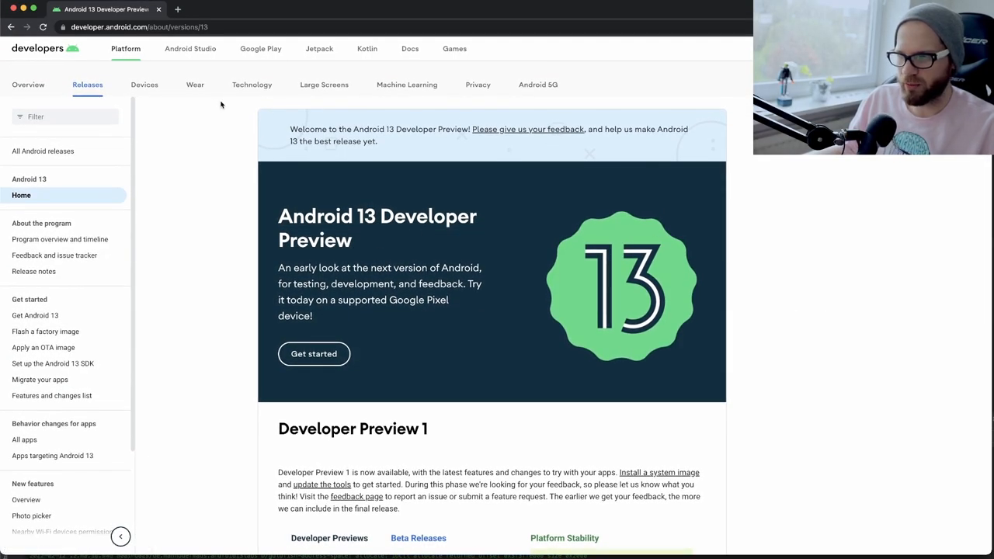
scroll(down, 3)
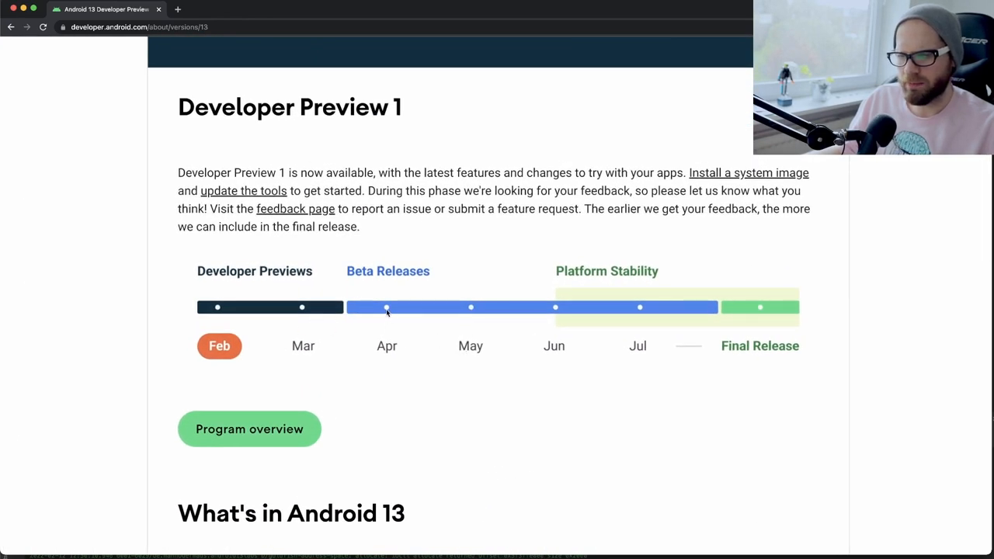
mouse_move(625, 317)
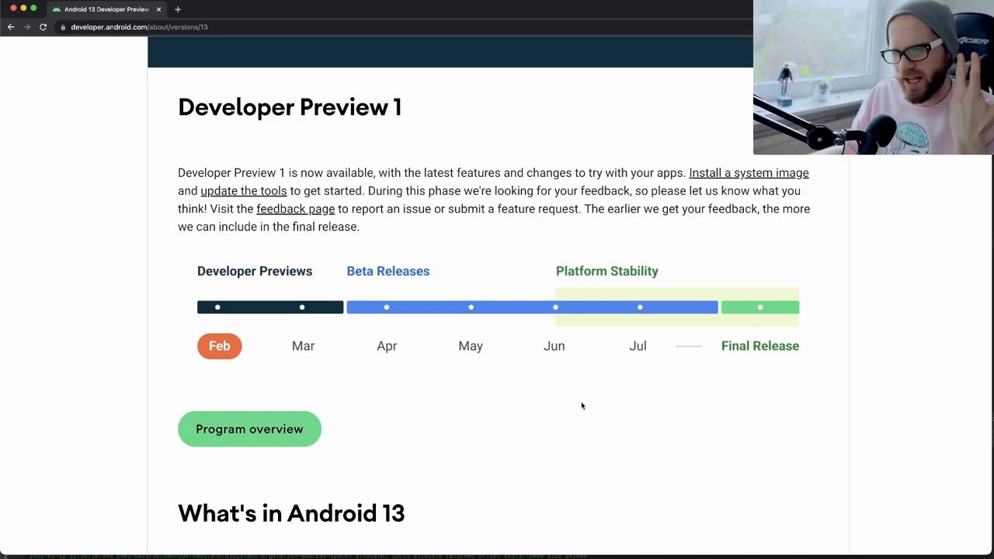
scroll(down, 3)
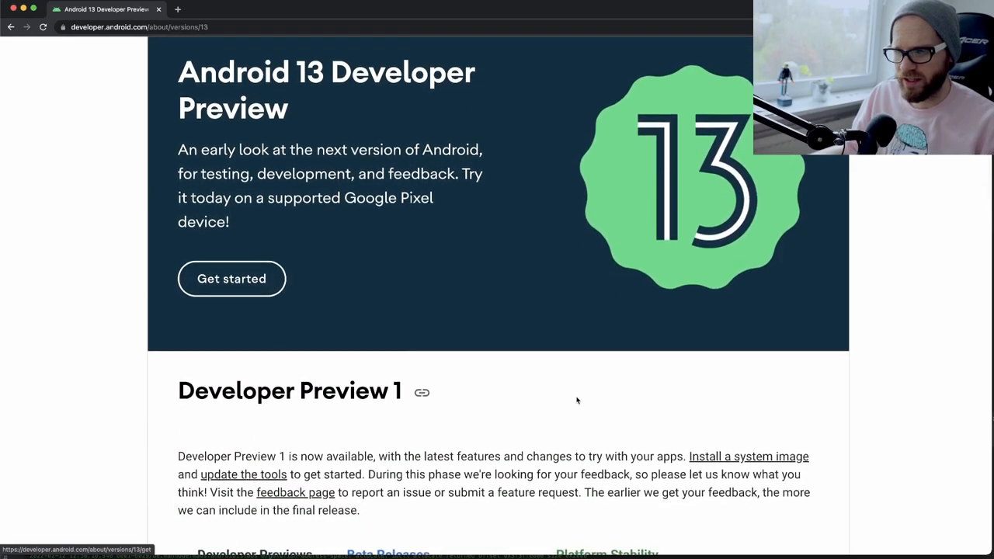
scroll(down, 3)
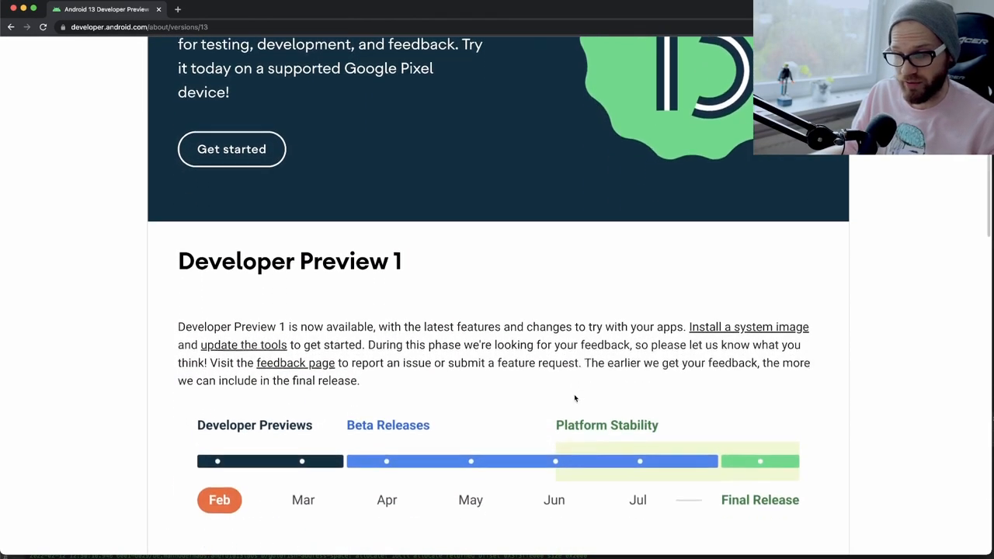
scroll(down, 3)
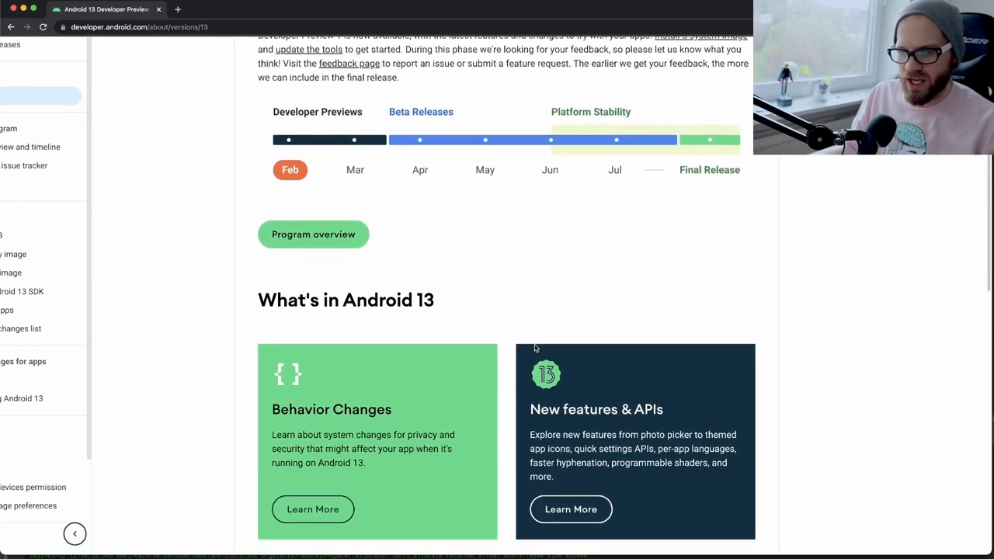
scroll(down, 3)
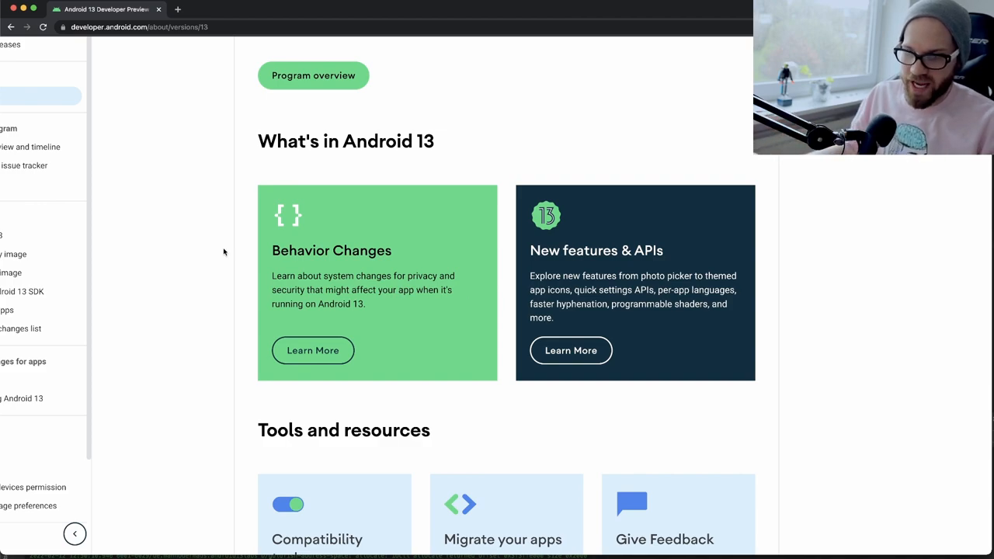
mouse_move(685, 263)
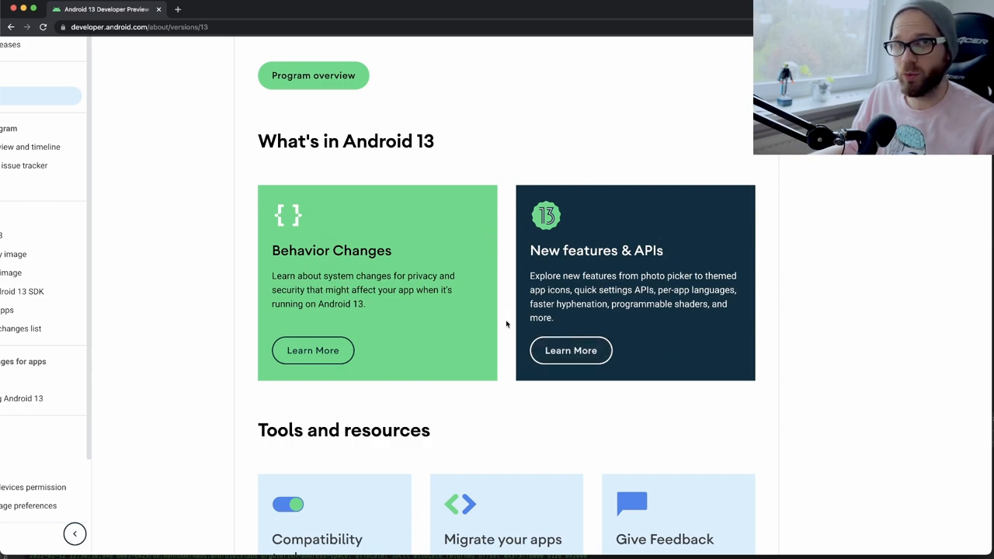
mouse_move(572, 351)
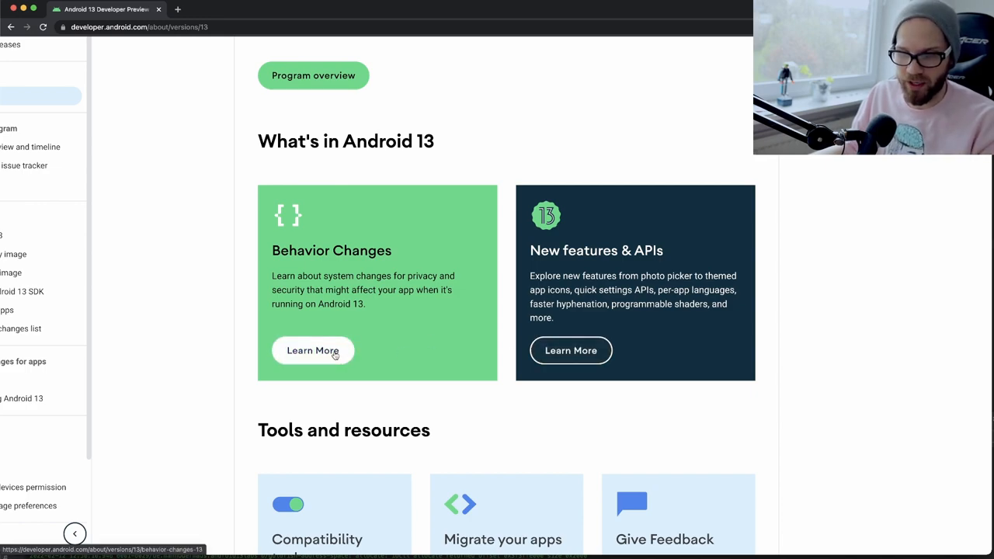
Follow a Learn More link to the Android 13 Features and APIs Overview page.
click(570, 351)
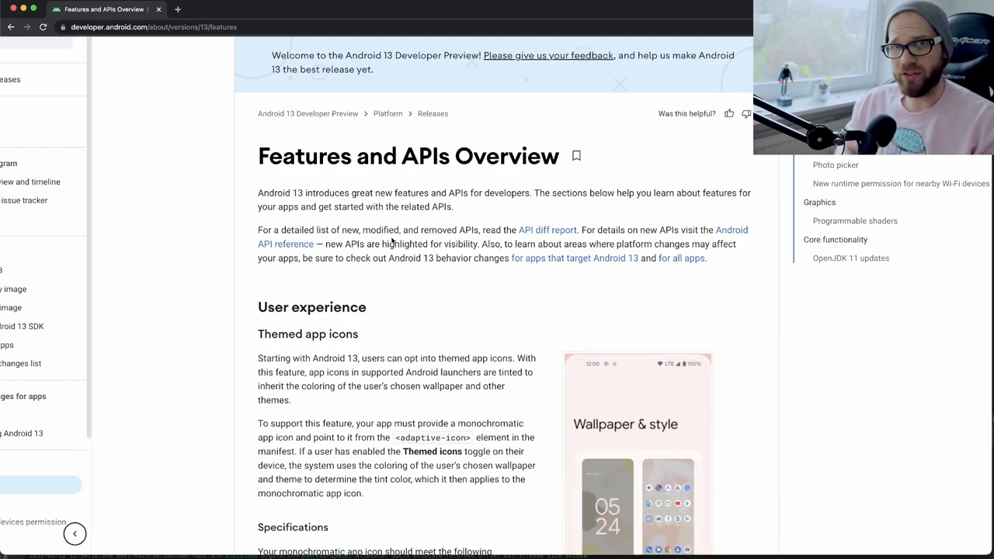
scroll(down, 3)
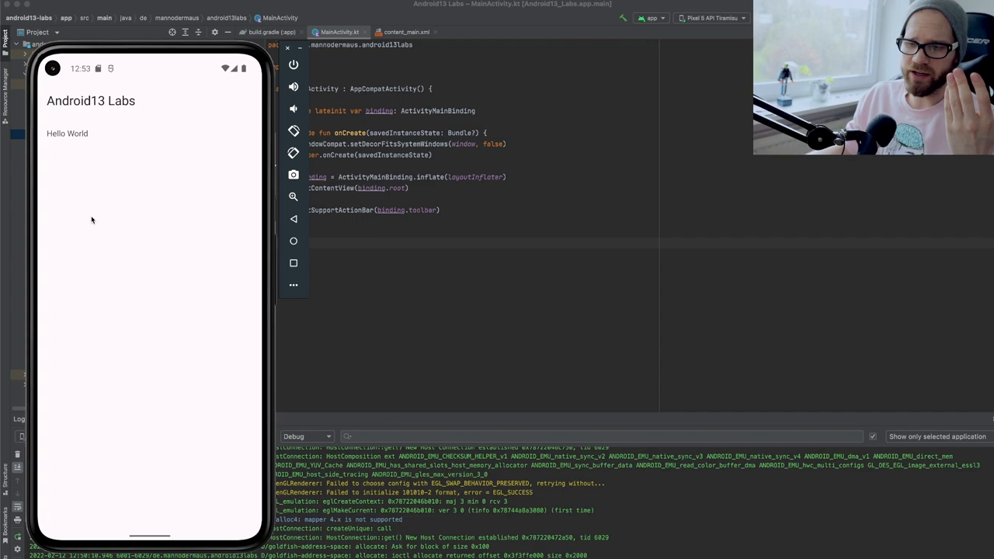
mouse_move(56, 148)
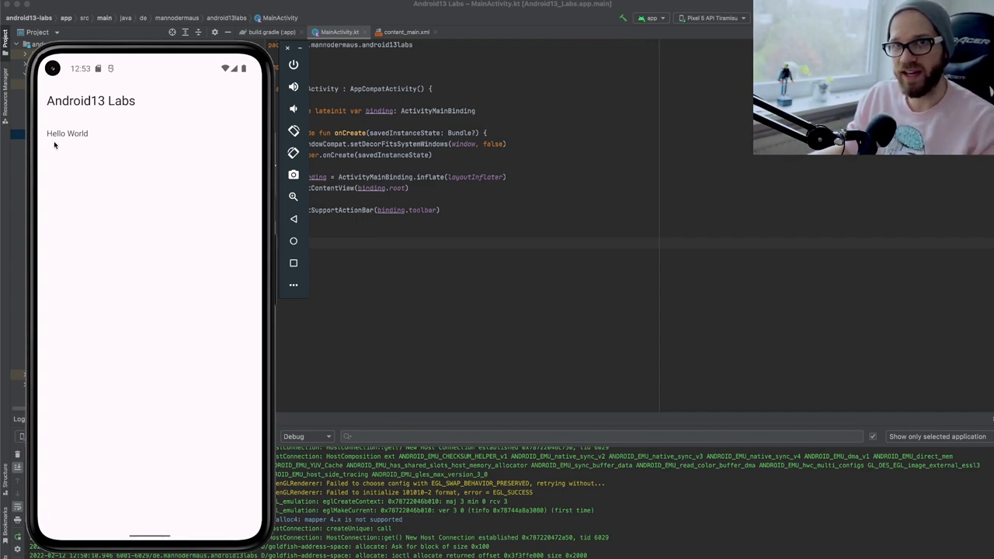
mouse_move(66, 148)
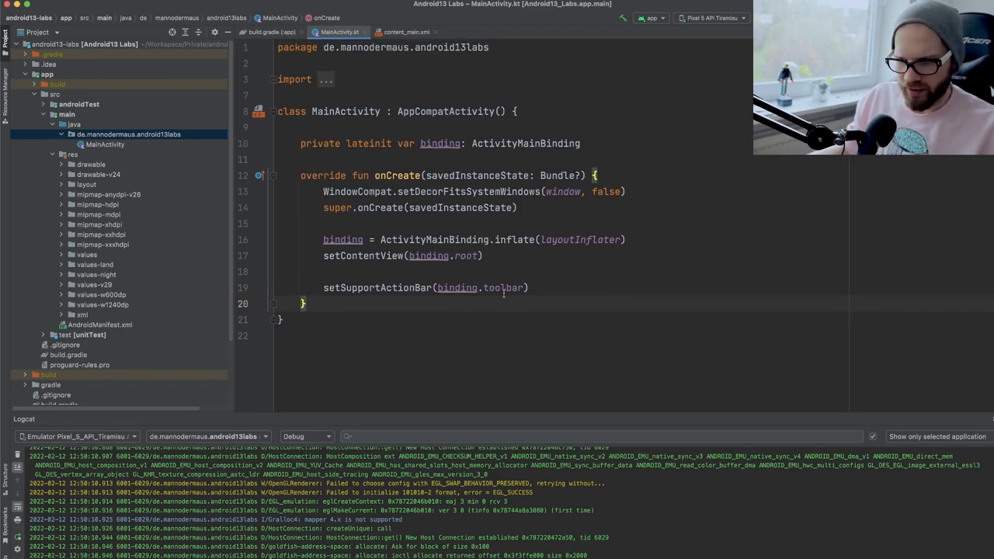
Review activity_main.xml and strings.xml with the app name and Hello World text, then MainActivity.kt.
click(407, 31)
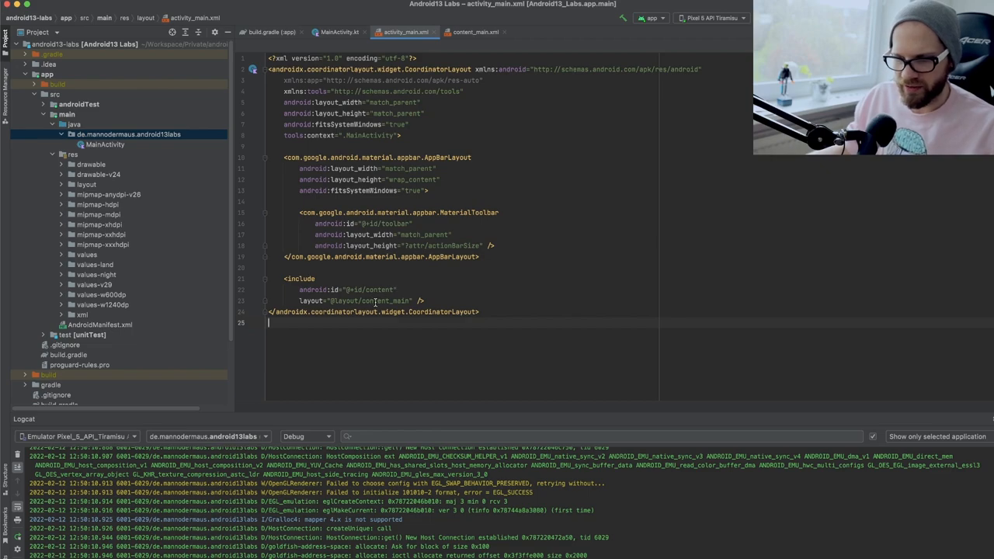
click(476, 31)
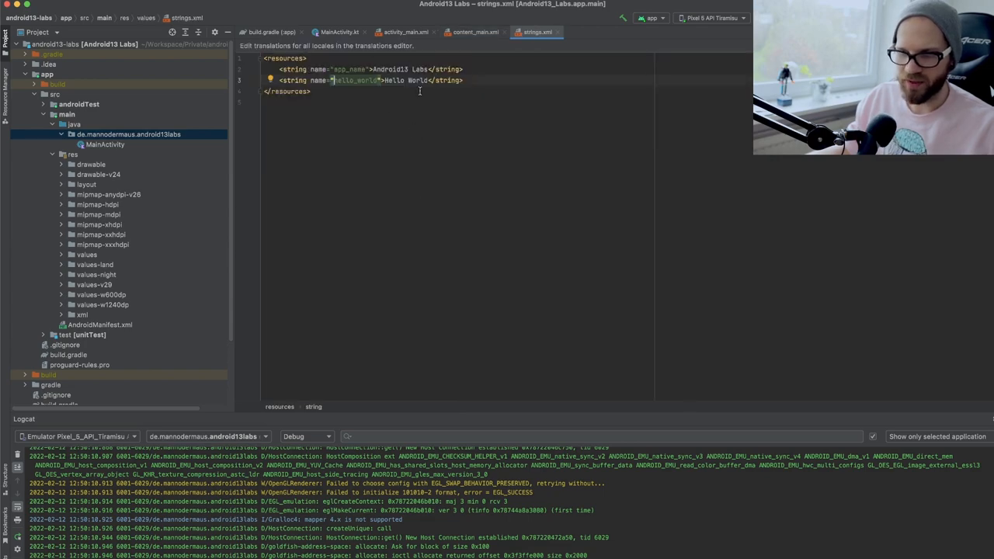
click(339, 31)
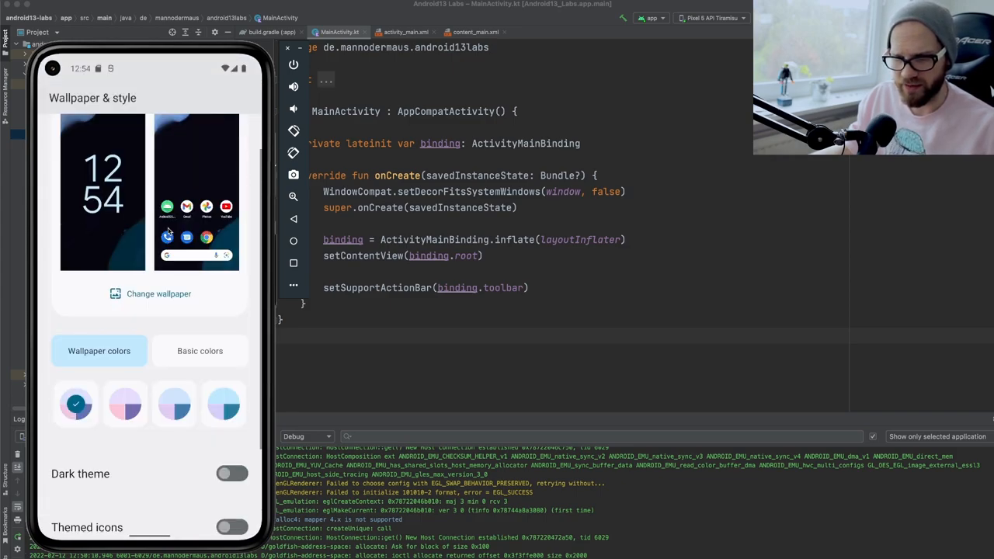
Turn on Themed icons in the emulator's Wallpaper & style settings.
scroll(down, 3)
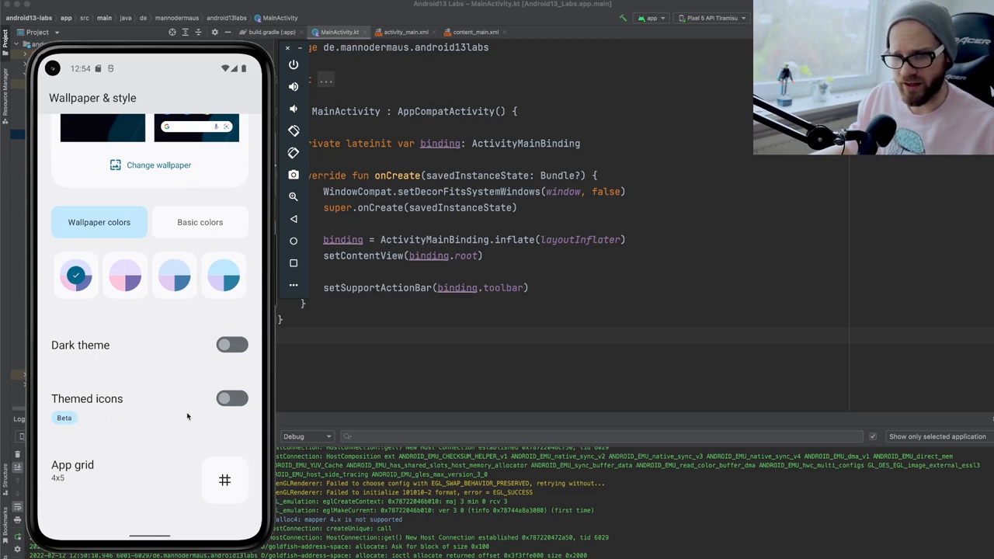
click(233, 398)
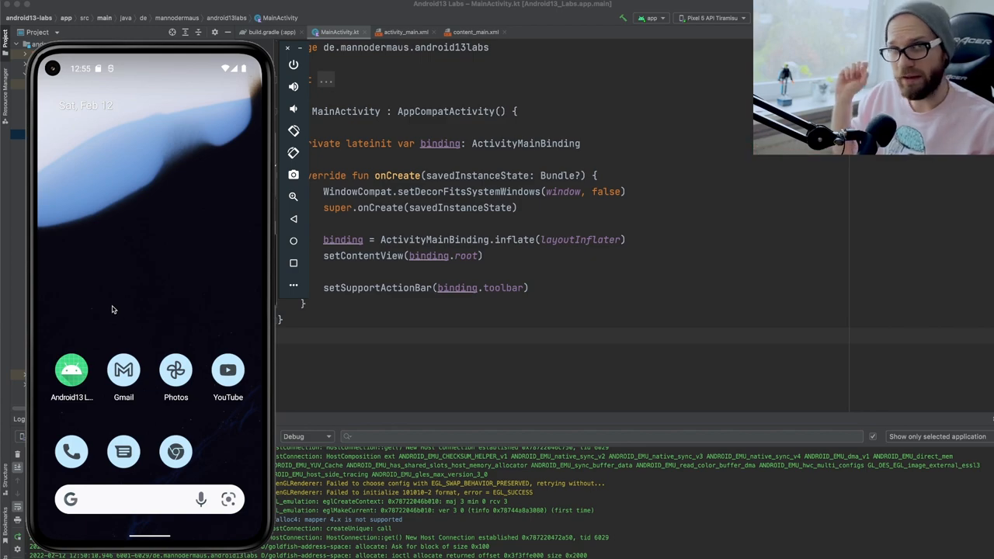
mouse_move(115, 261)
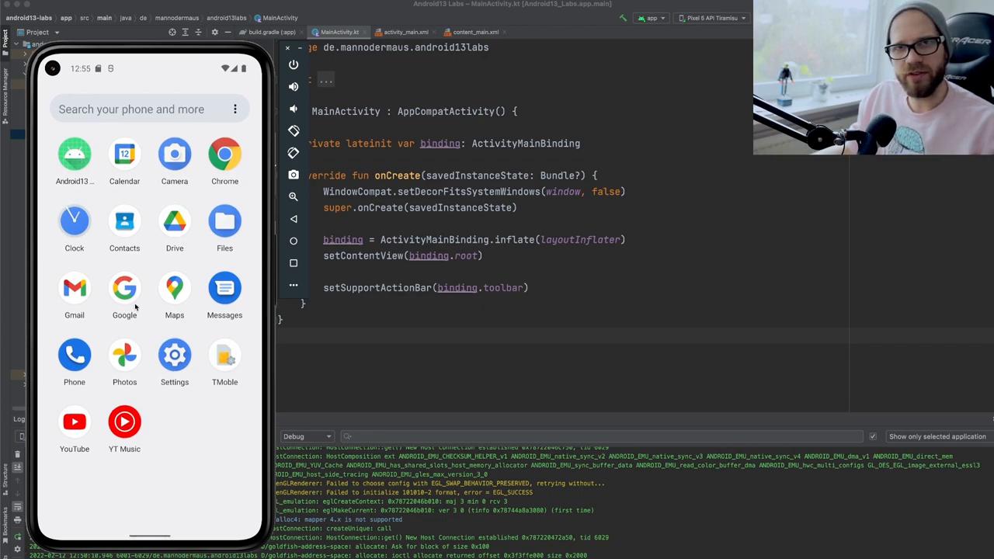
mouse_move(149, 89)
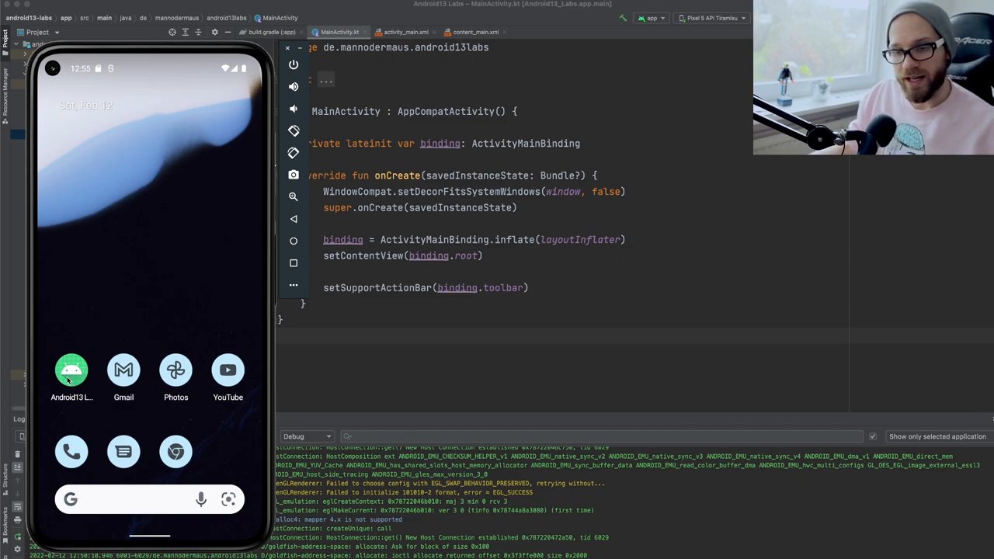
mouse_move(188, 334)
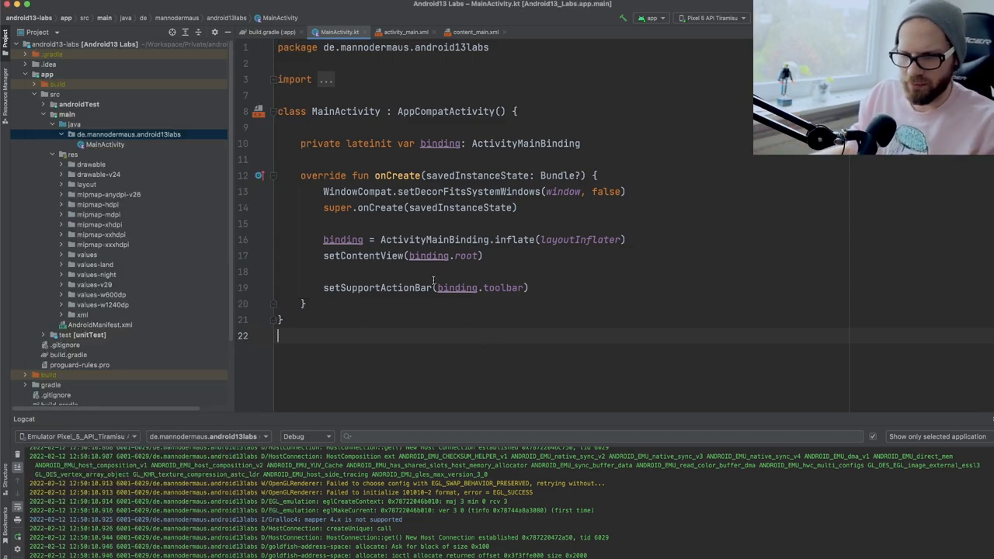
Preview ic_launcher_foreground.xml, then show mipmap-anydpi-v26/ic_launcher.xml with its background and foreground layers.
click(109, 194)
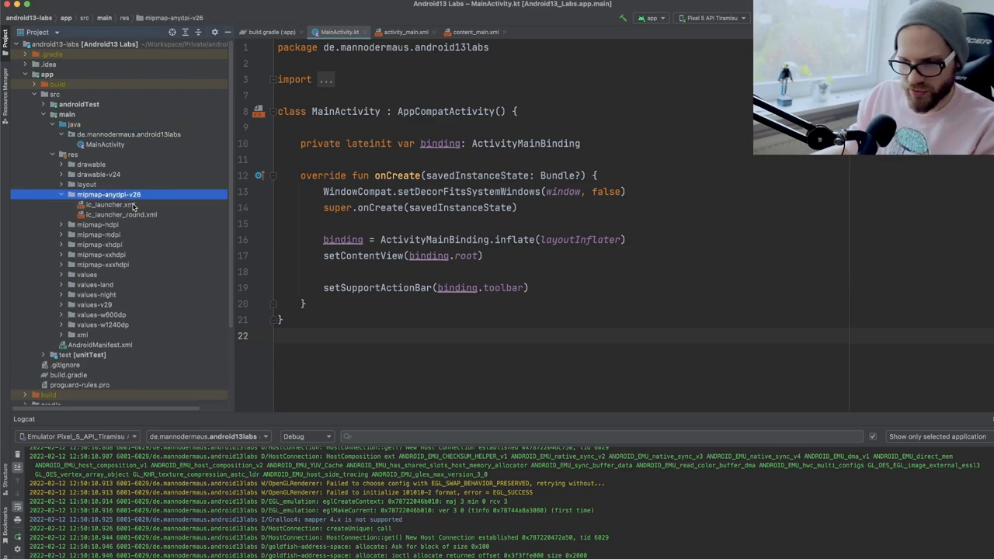
double_click(107, 205)
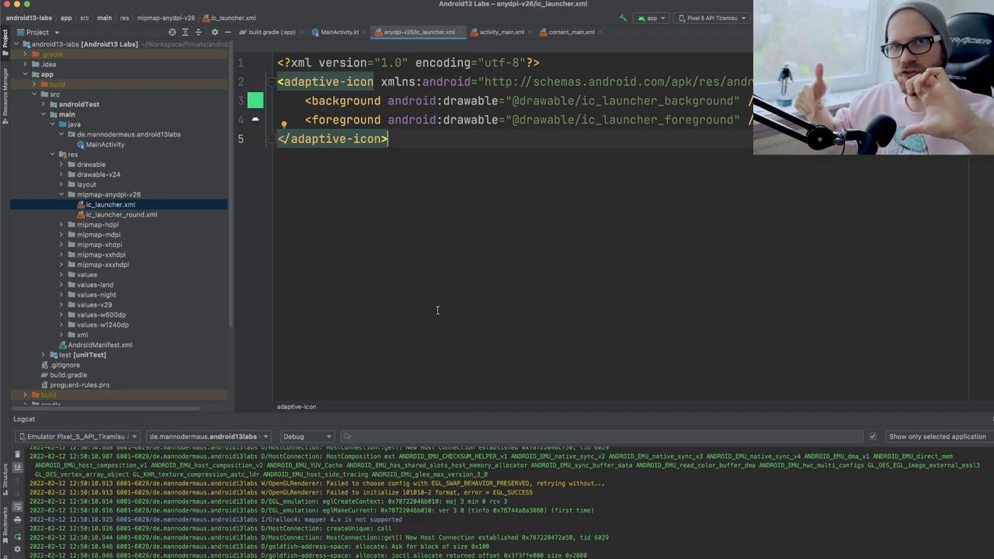
mouse_move(616, 205)
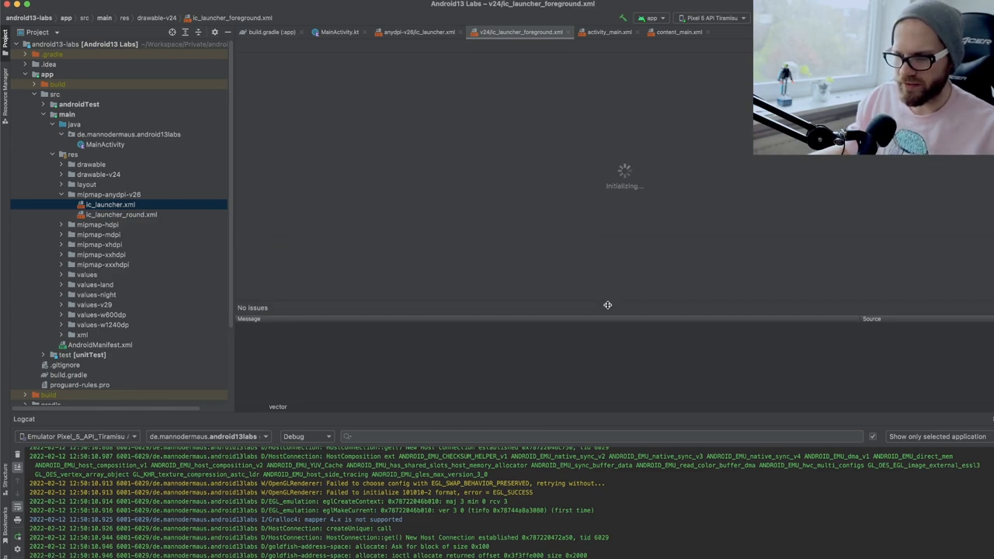
mouse_move(276, 407)
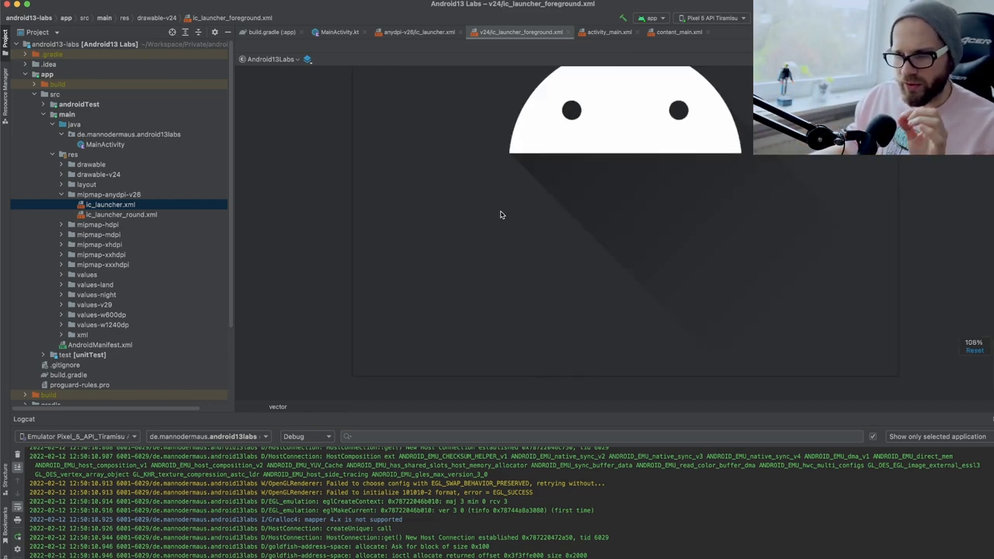
click(420, 31)
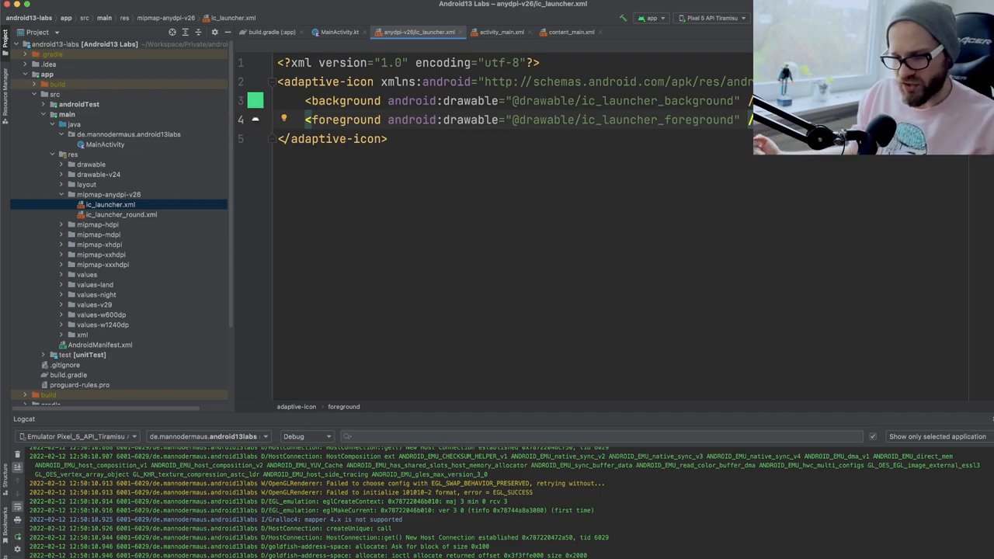
text(<foreground android:drawable="@drawable/ic_launcher_foreground" />)
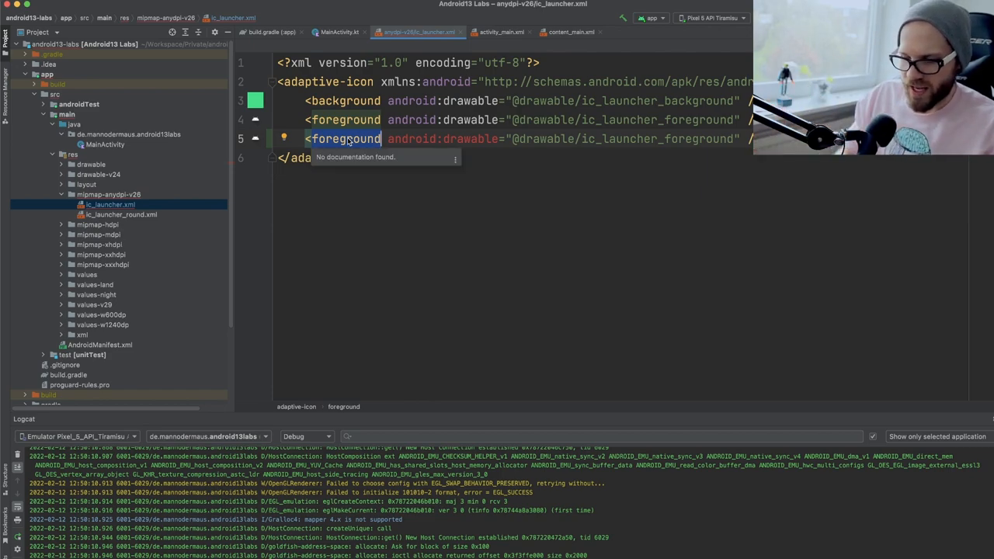
text(monochr)
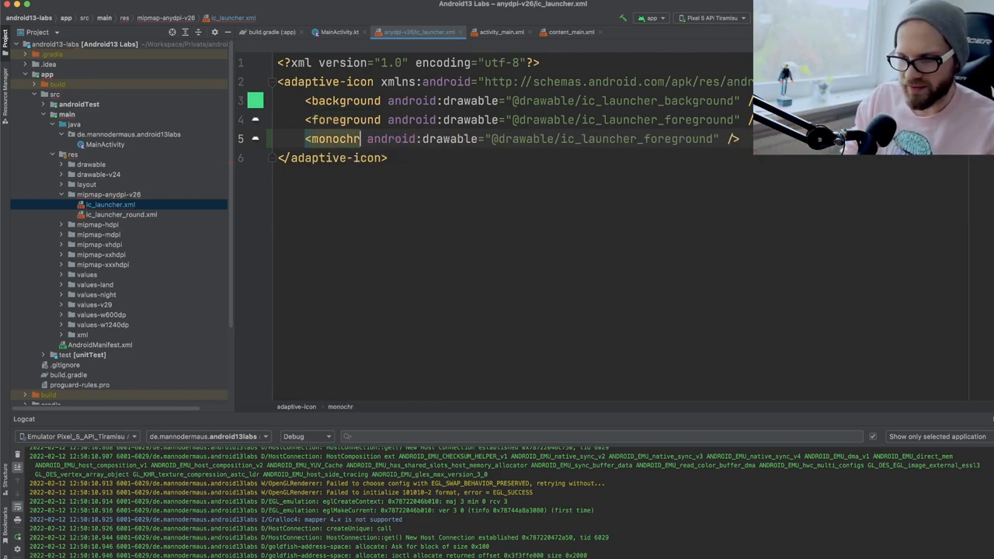
text(ome)
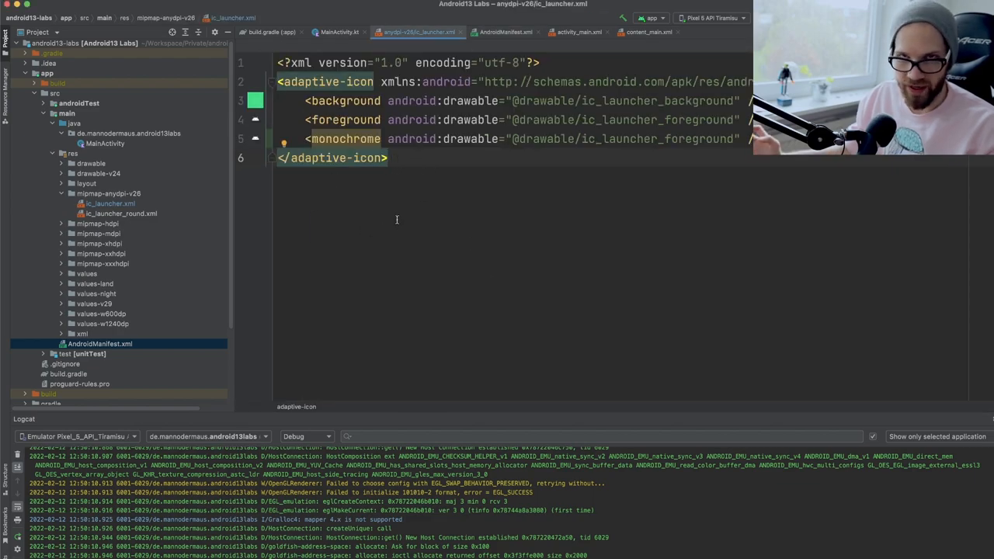
Switch to MainActivity.kt and then to AndroidManifest.xml.
click(339, 31)
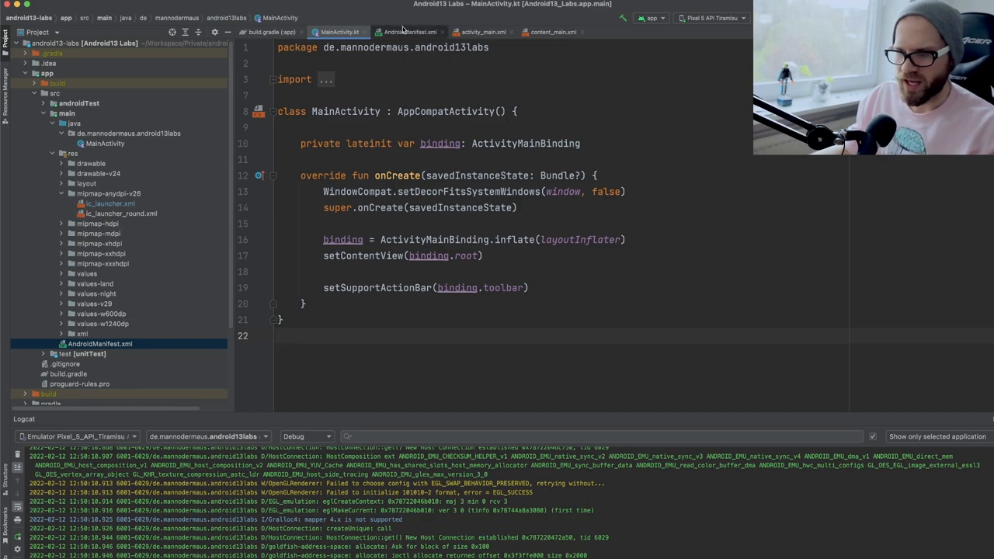
click(410, 31)
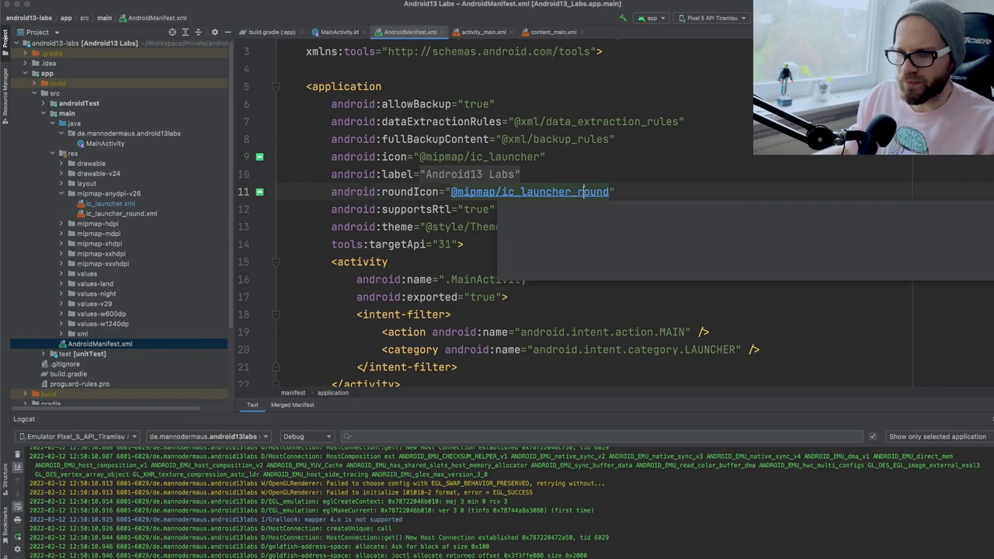
From the manifest's ic_launcher_round reference, reach the anydpi-v26 round icon XML and give it the monochrome layer.
click(531, 192)
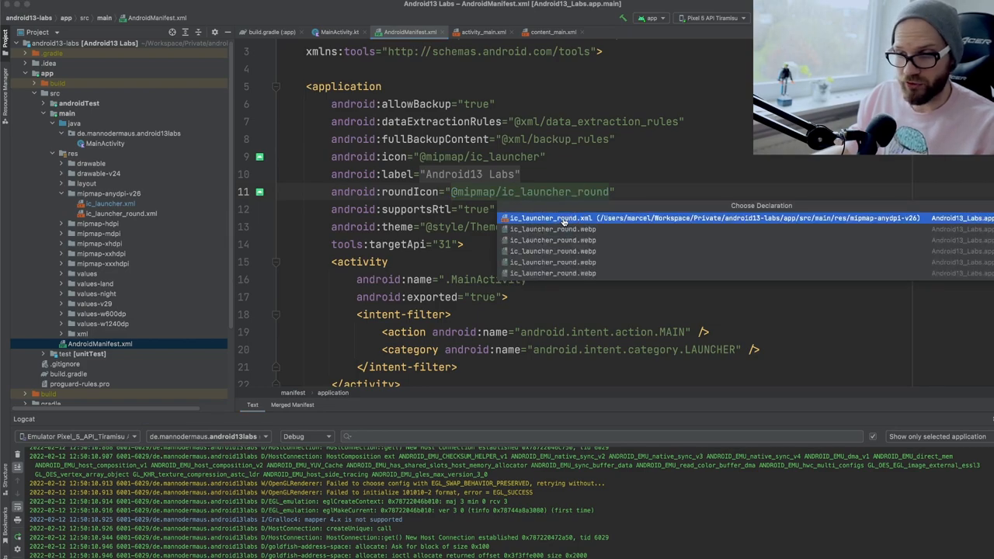
click(562, 218)
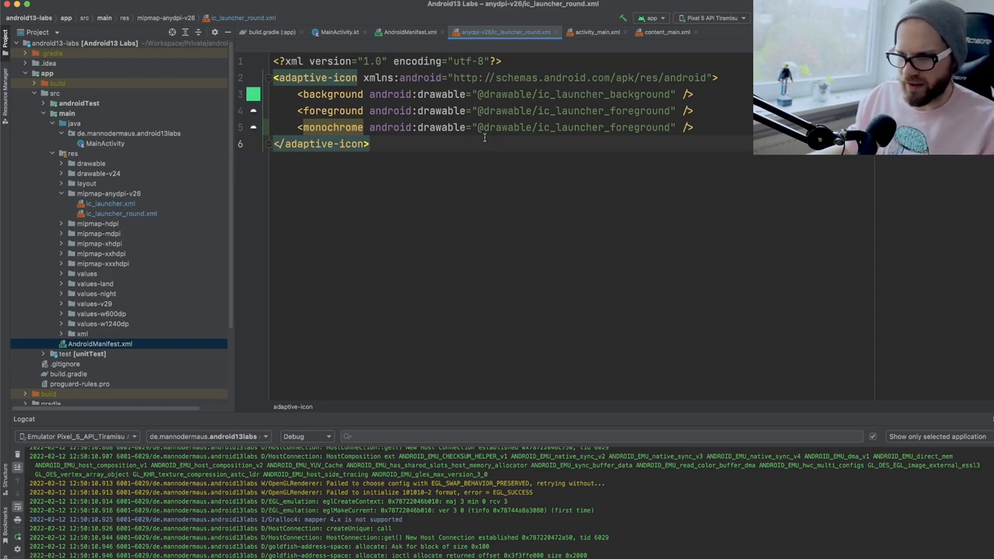
click(410, 31)
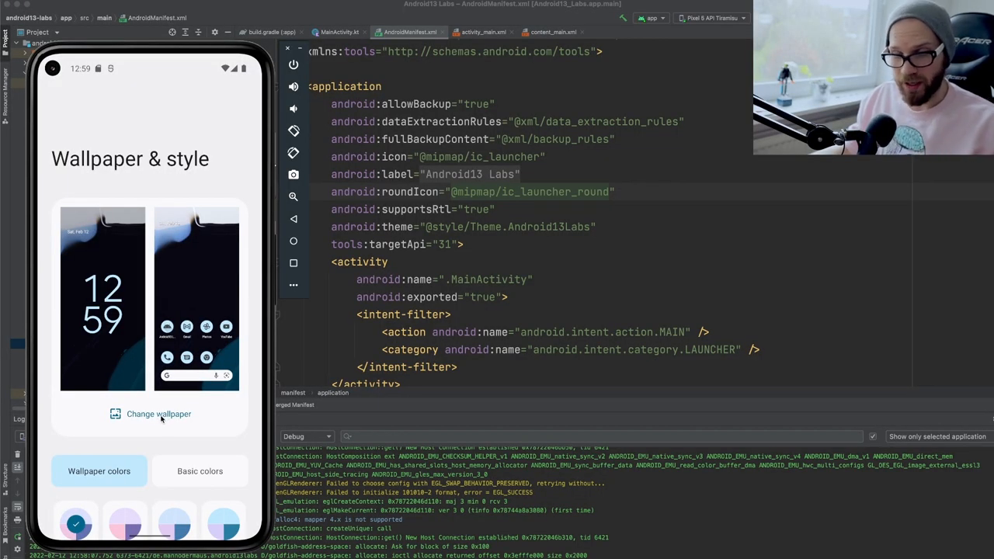
Enter Change wallpaper from Wallpaper & style and browse the wallpaper categories.
click(158, 414)
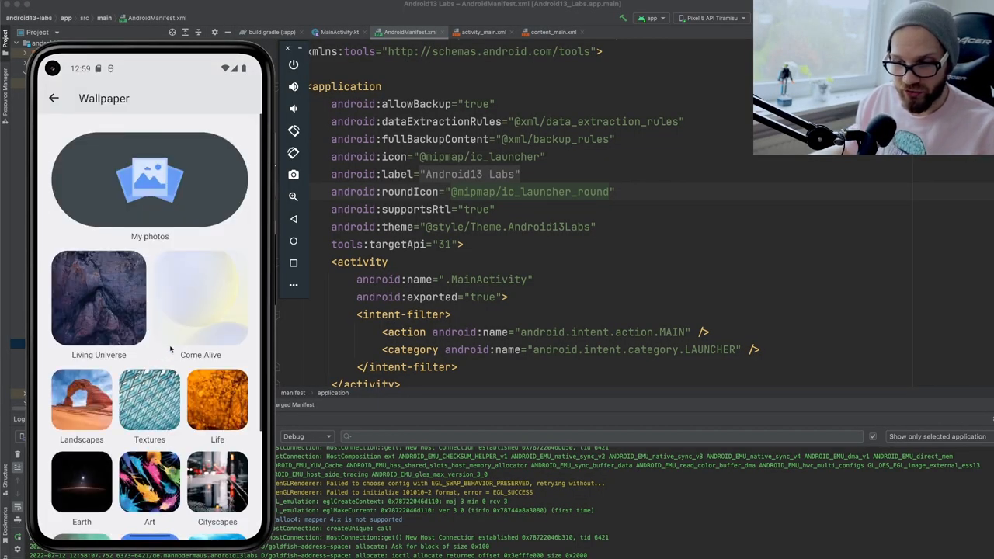
scroll(down, 3)
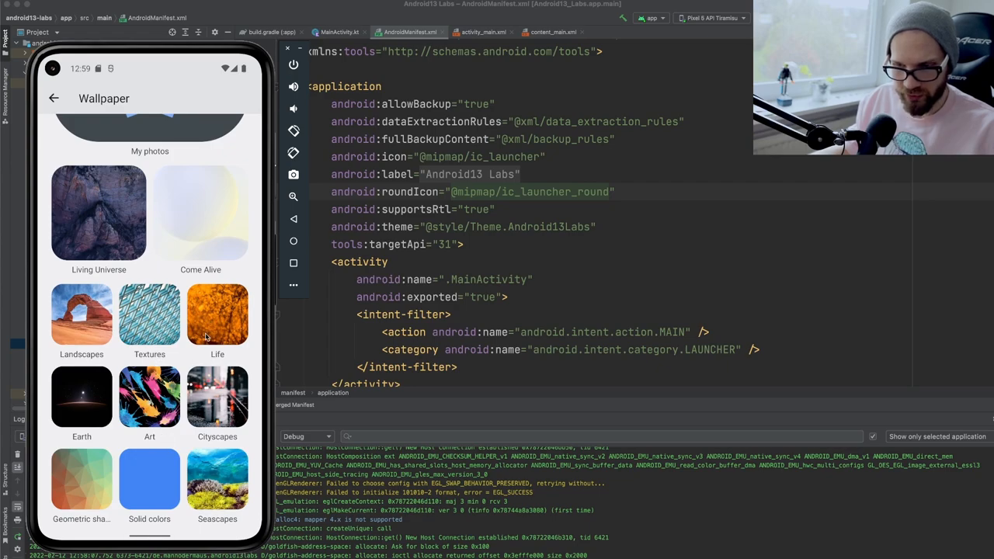
click(218, 314)
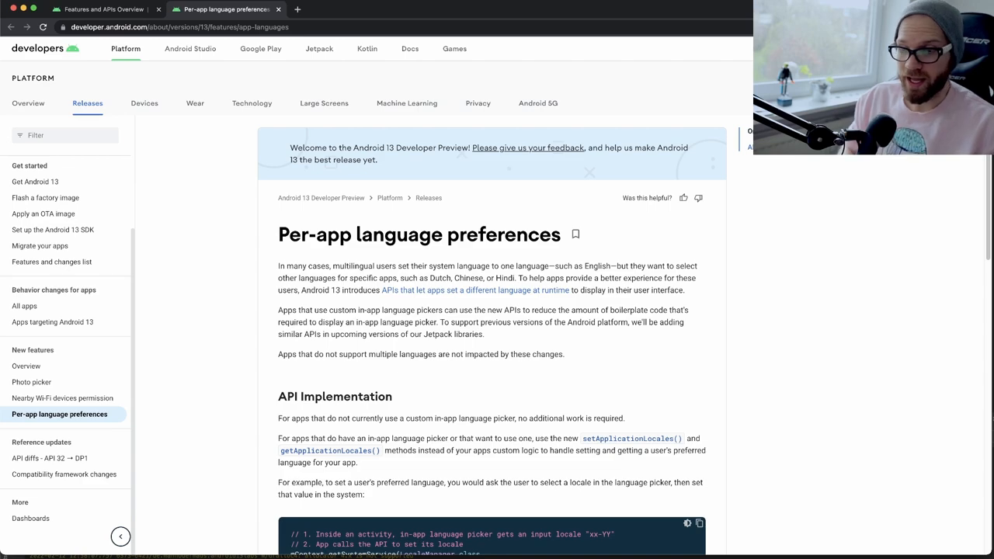
mouse_move(846, 325)
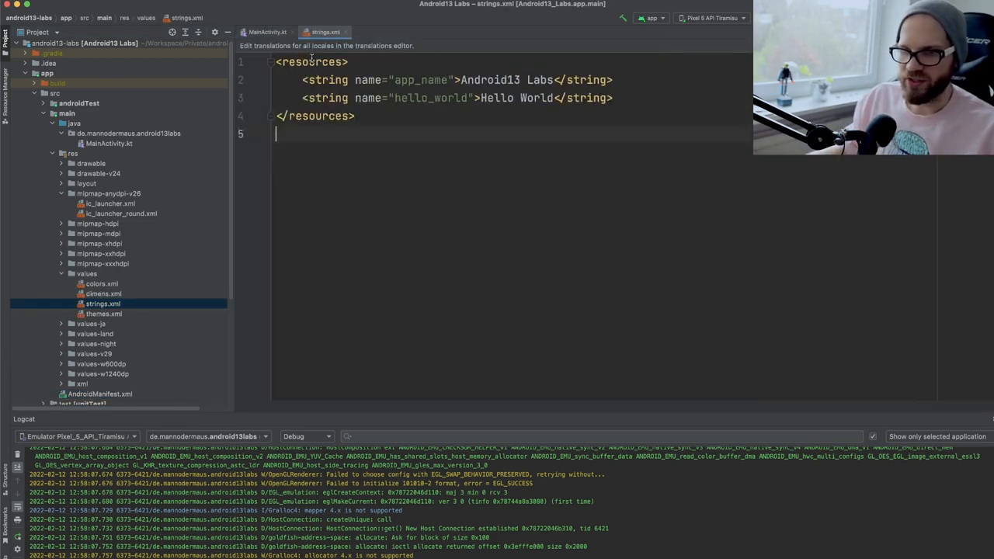
mouse_move(352, 210)
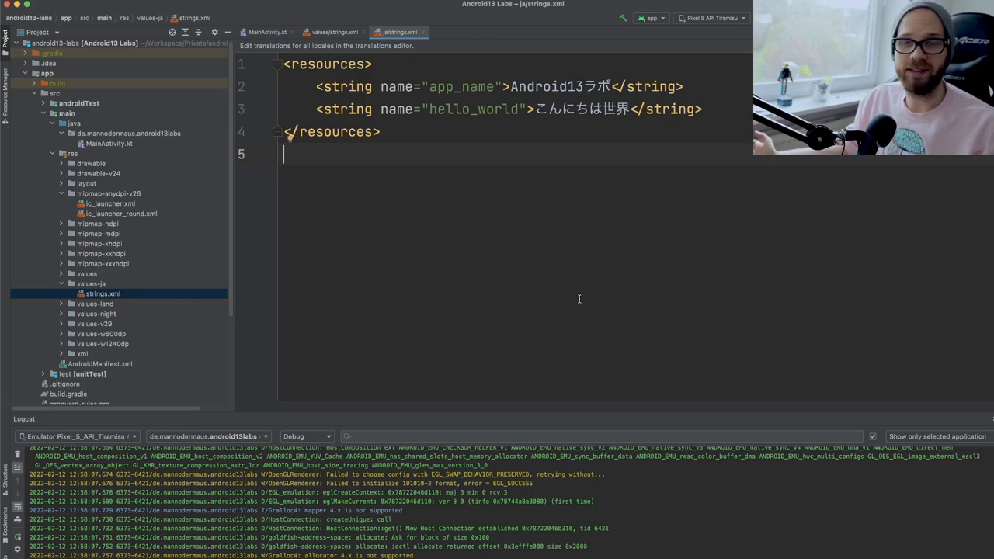
Add res/values-ja/strings.xml with app_name Android13ラボ and hello_world こんにちは世界, then return to default strings and content_main.xml.
click(334, 31)
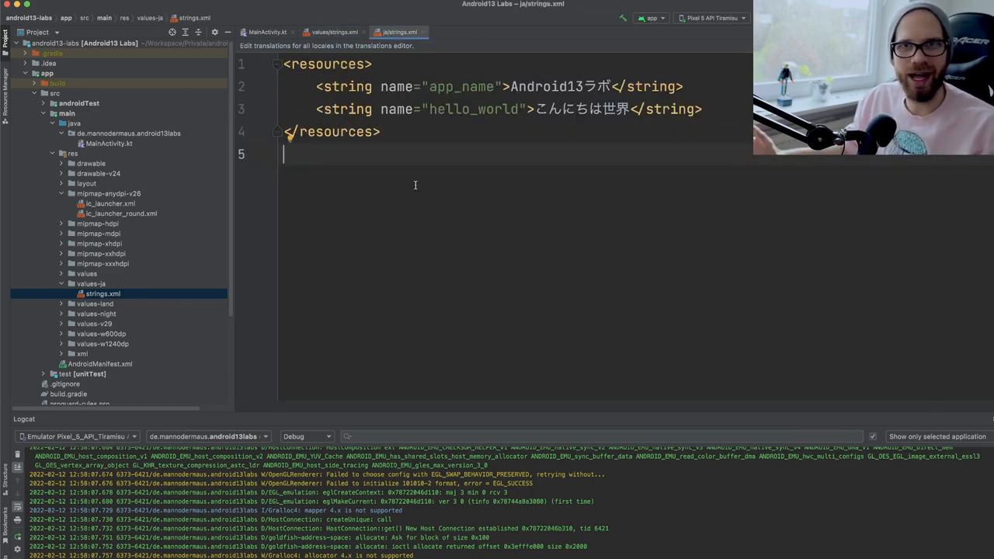
mouse_move(370, 146)
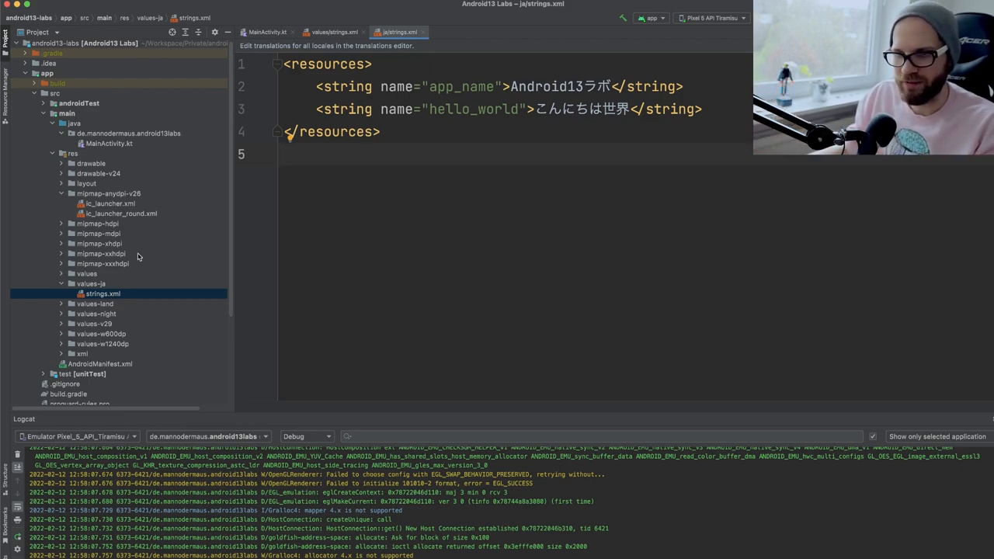
click(90, 282)
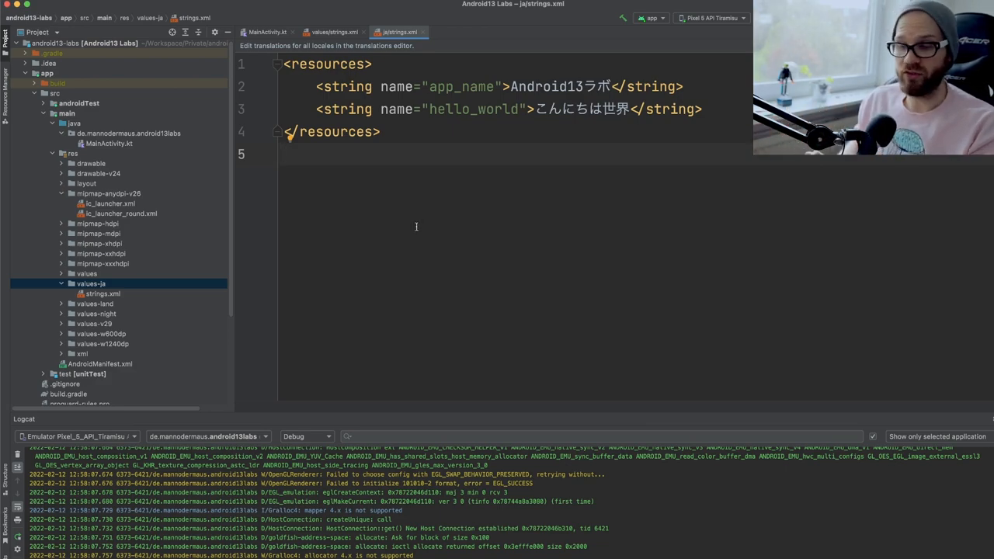
click(334, 31)
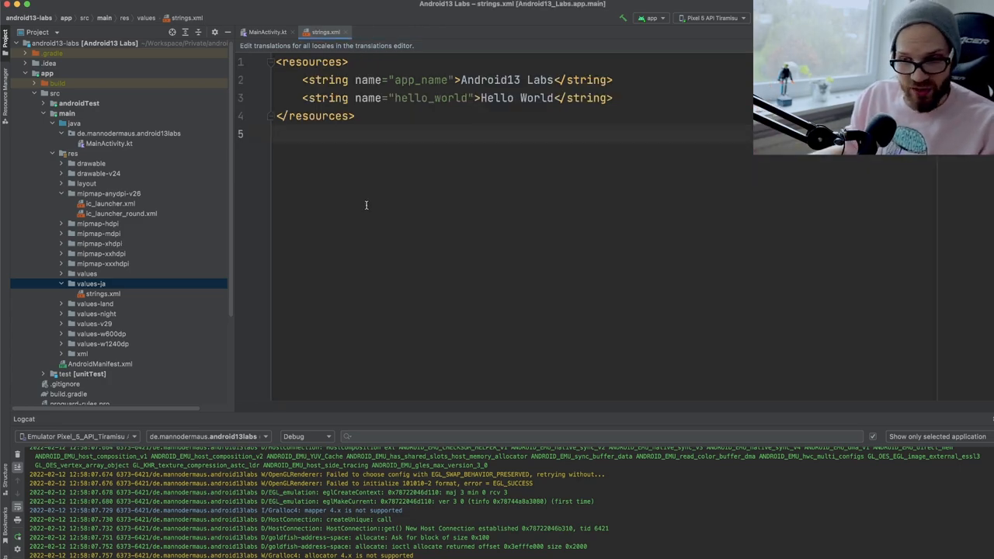
click(115, 204)
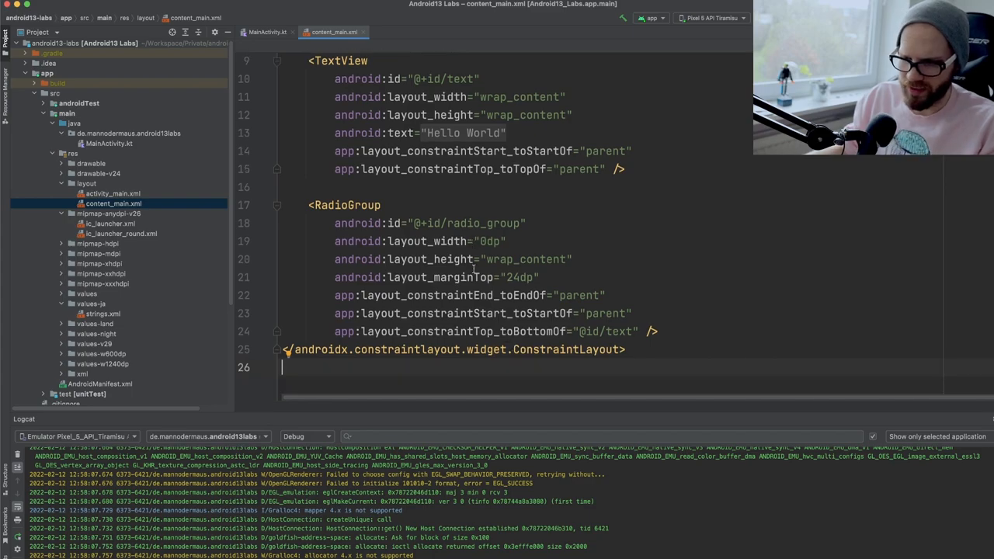
click(529, 258)
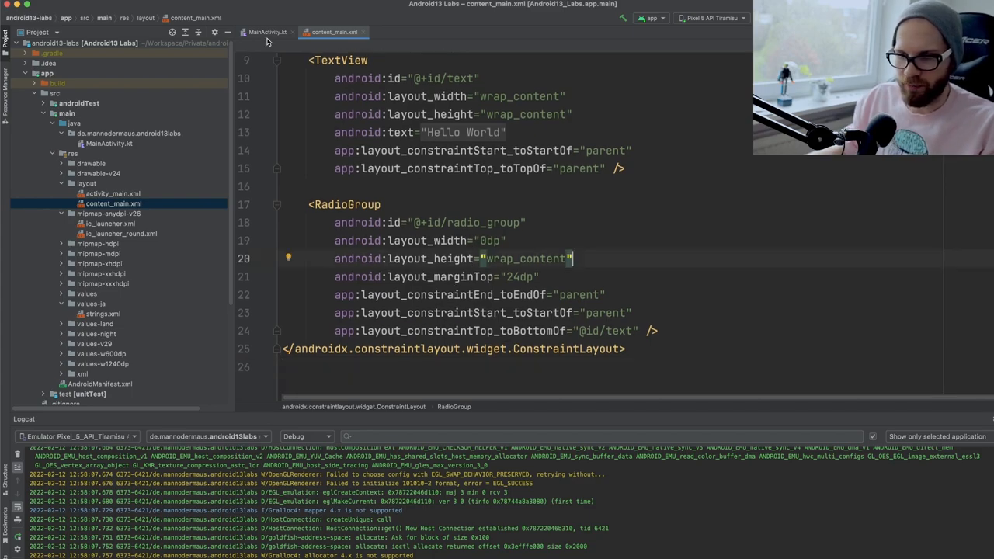
click(267, 31)
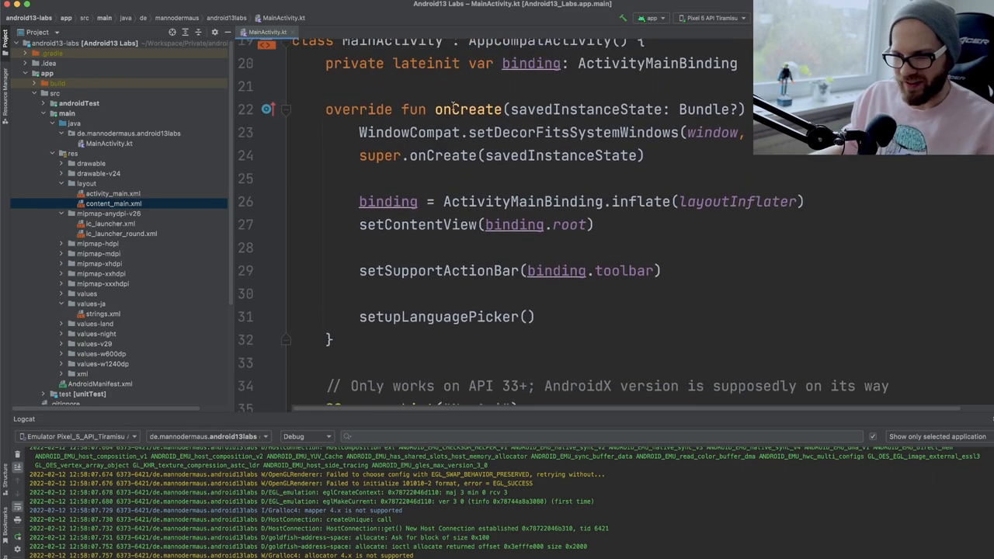
Call setupLanguagePicker() at the end of onCreate and scroll to its LocaleManager-based definition.
drag(359, 132, 662, 270)
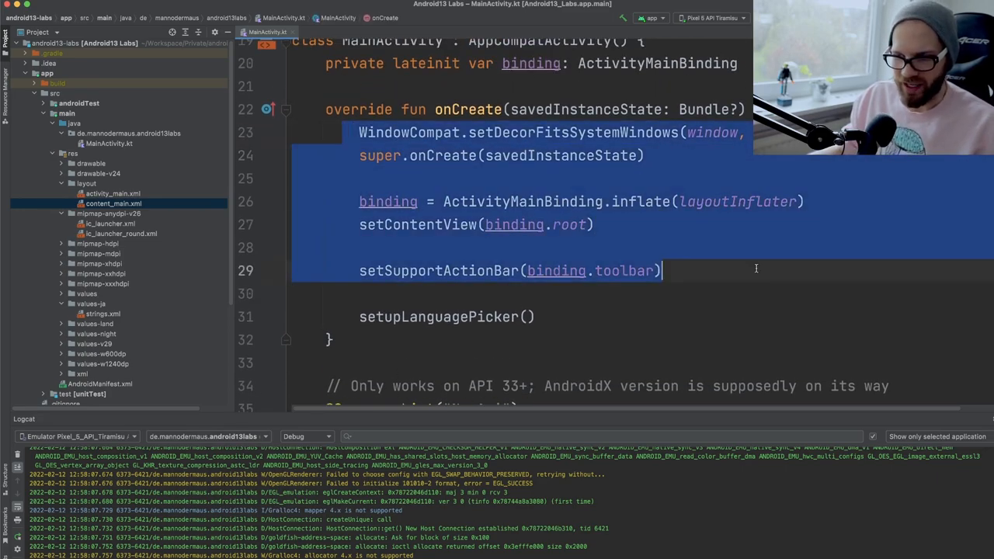
click(662, 270)
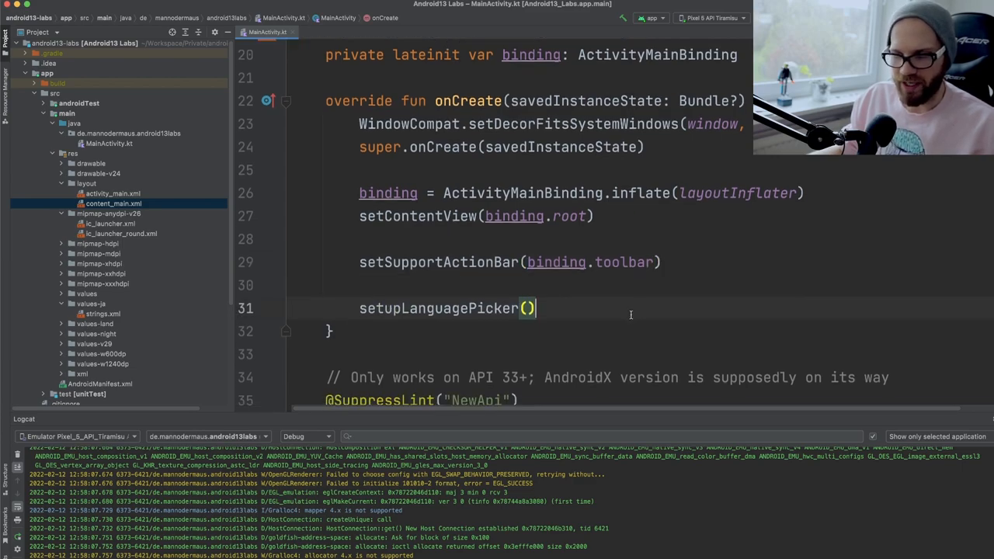
scroll(down, 3)
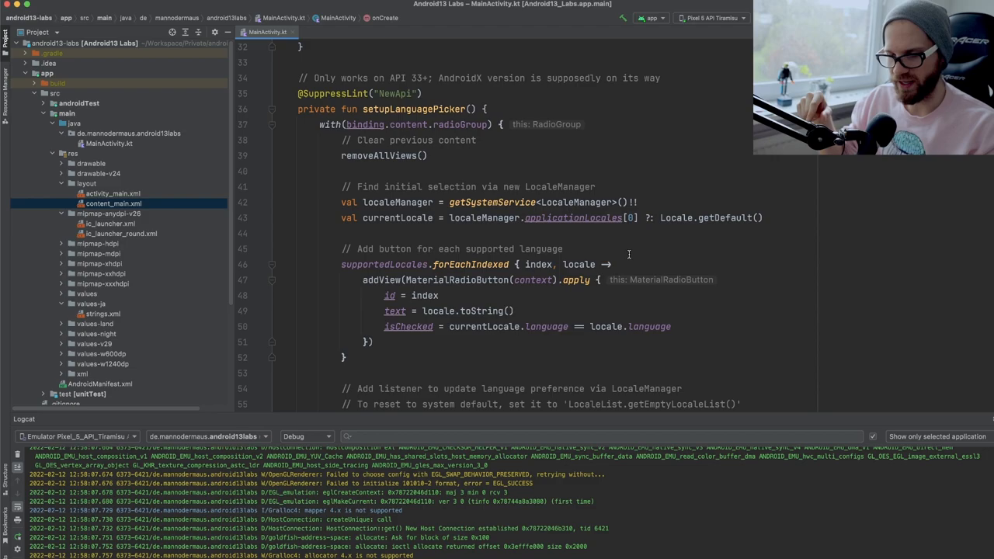
click(358, 93)
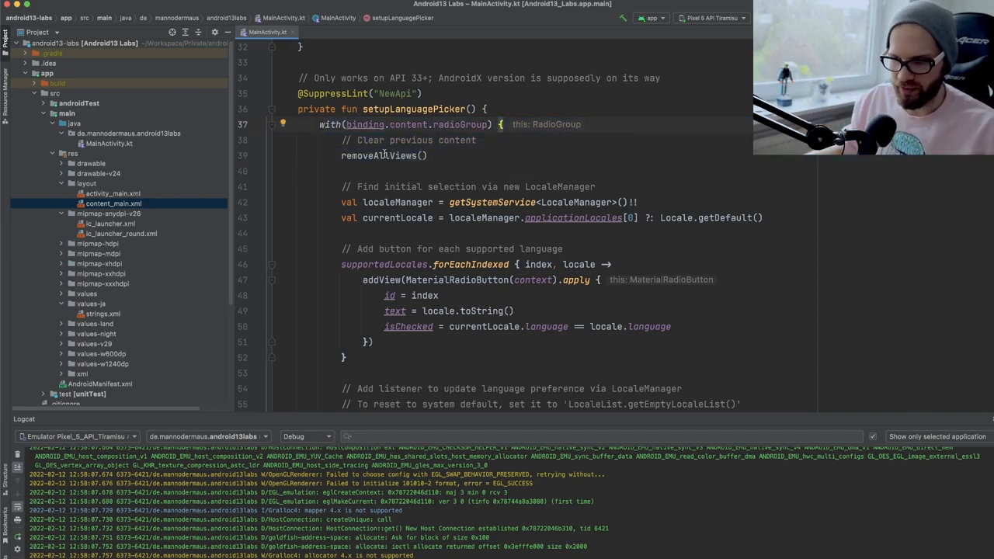
scroll(down, 3)
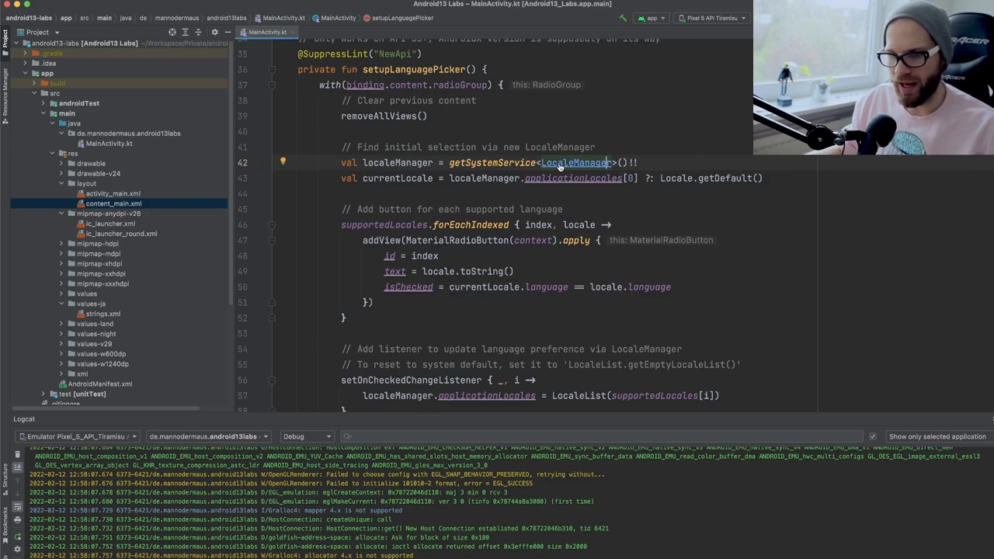
mouse_move(577, 163)
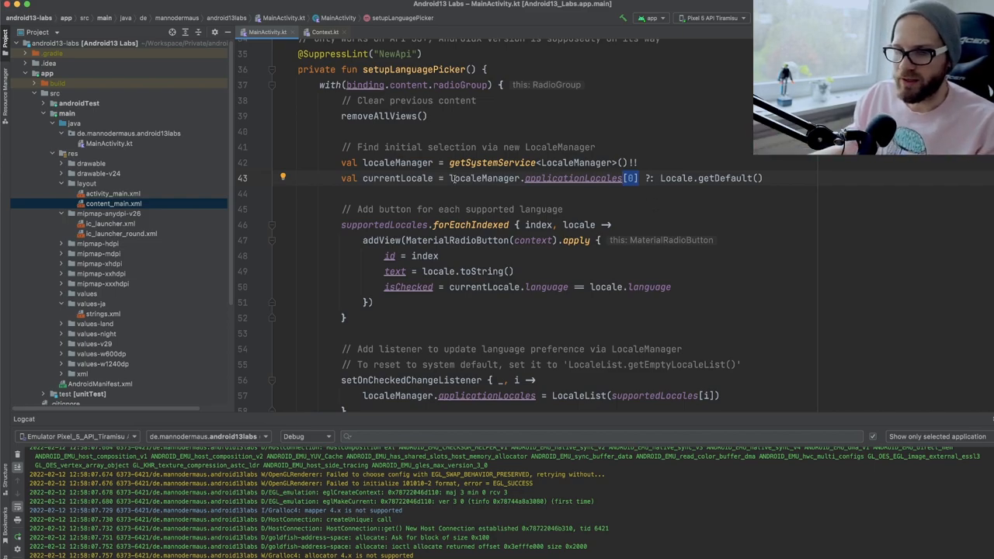
click(661, 177)
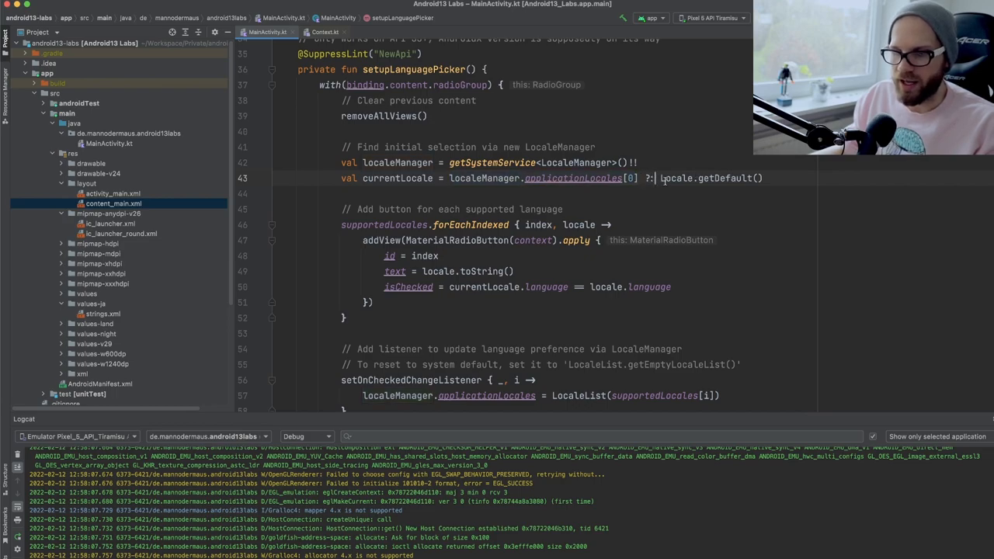
double_click(712, 177)
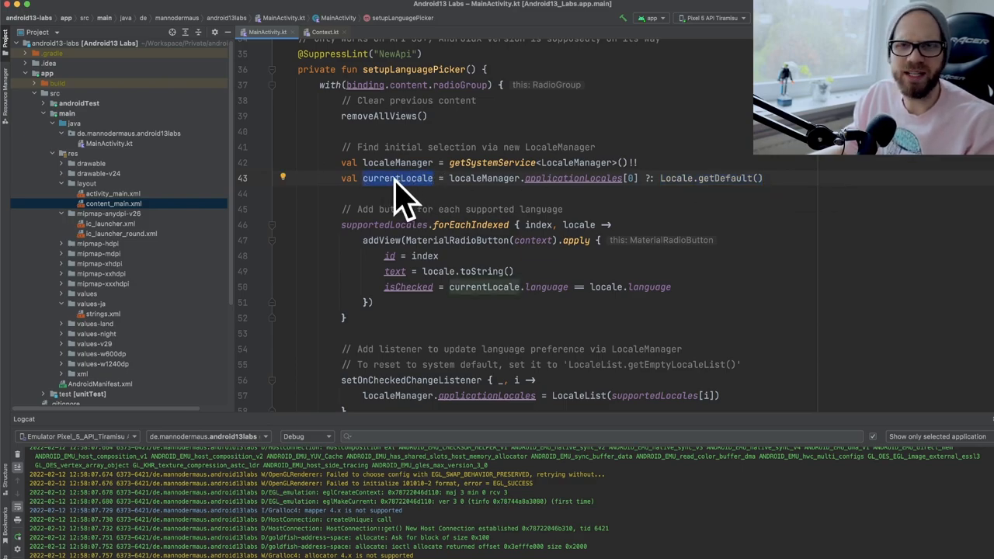
drag(443, 177, 649, 177)
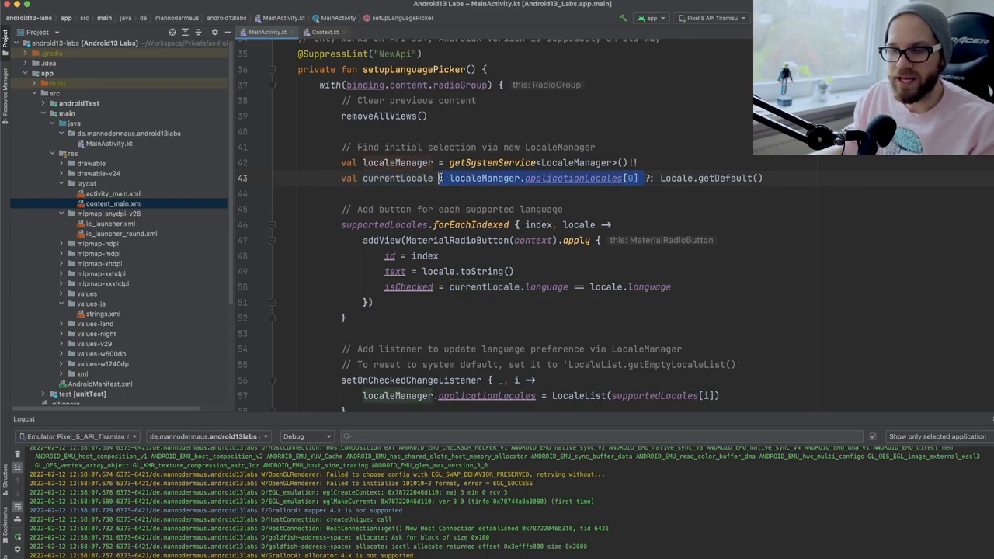
click(445, 177)
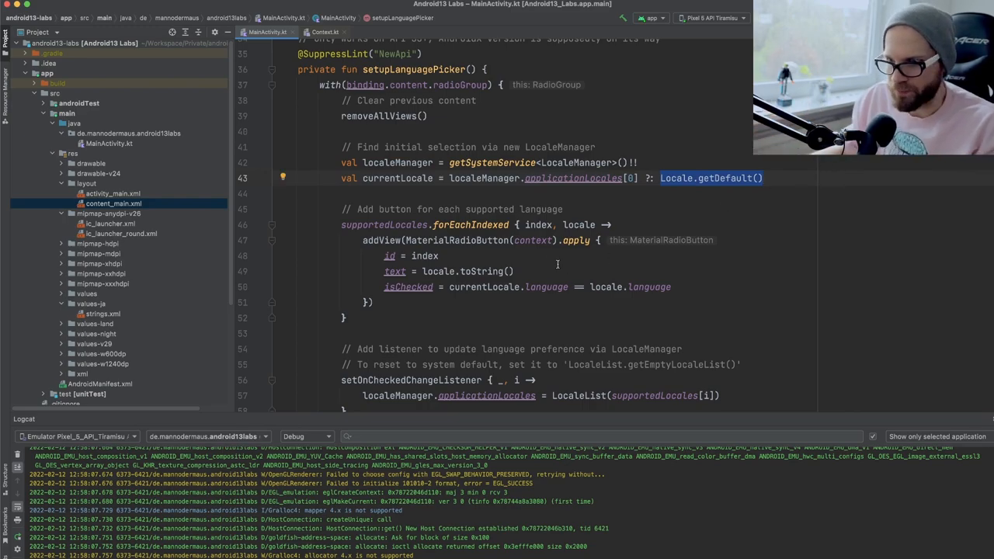
double_click(389, 223)
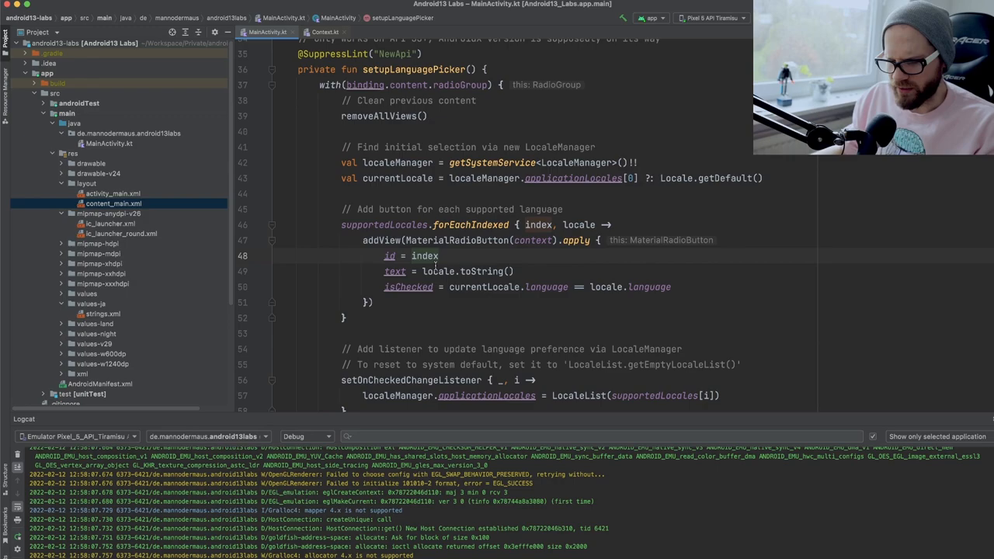
double_click(410, 255)
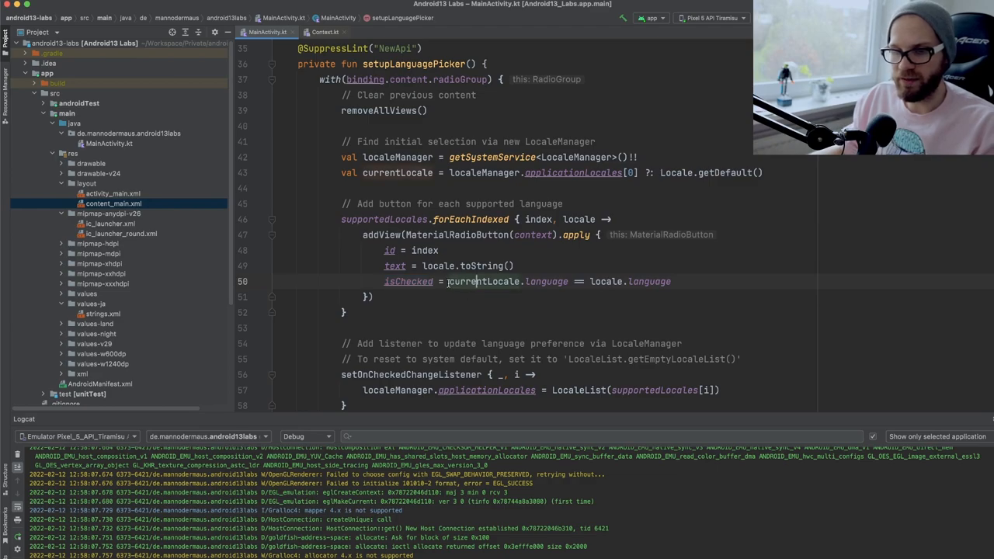
double_click(481, 281)
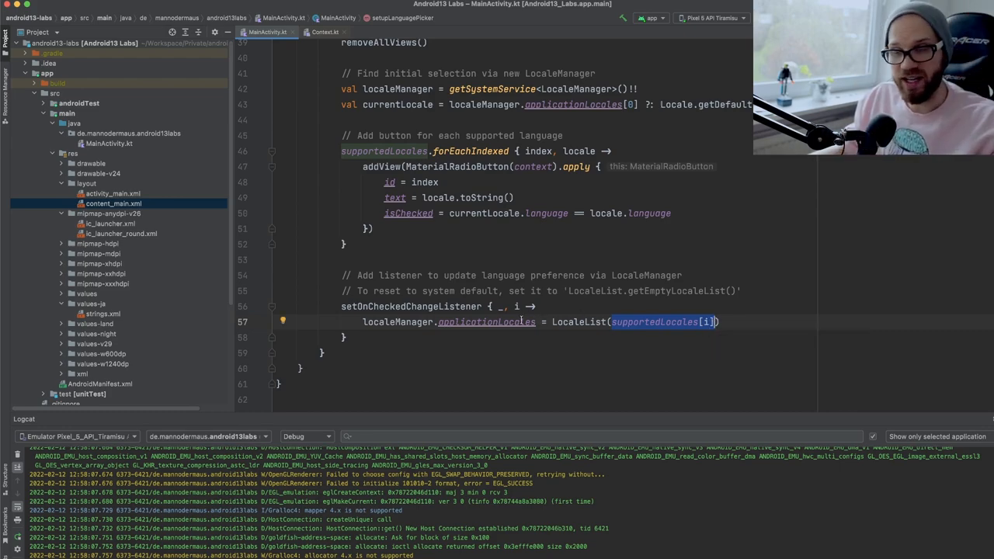
click(488, 378)
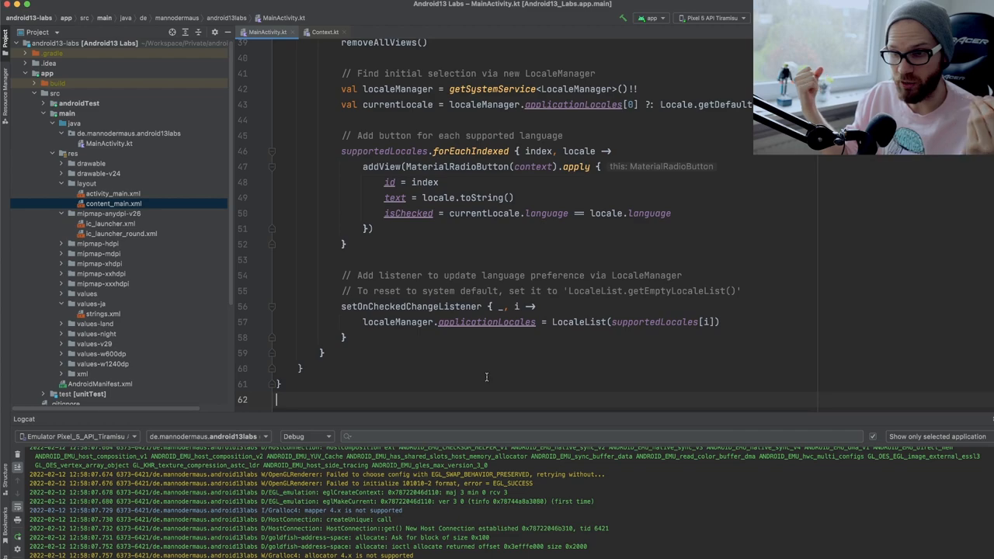
mouse_move(606, 137)
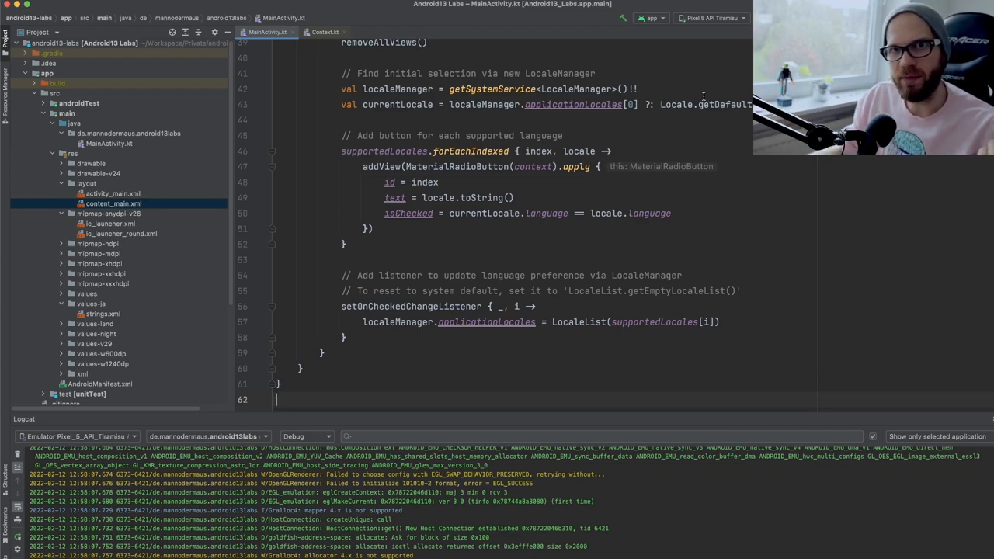
scroll(down, 3)
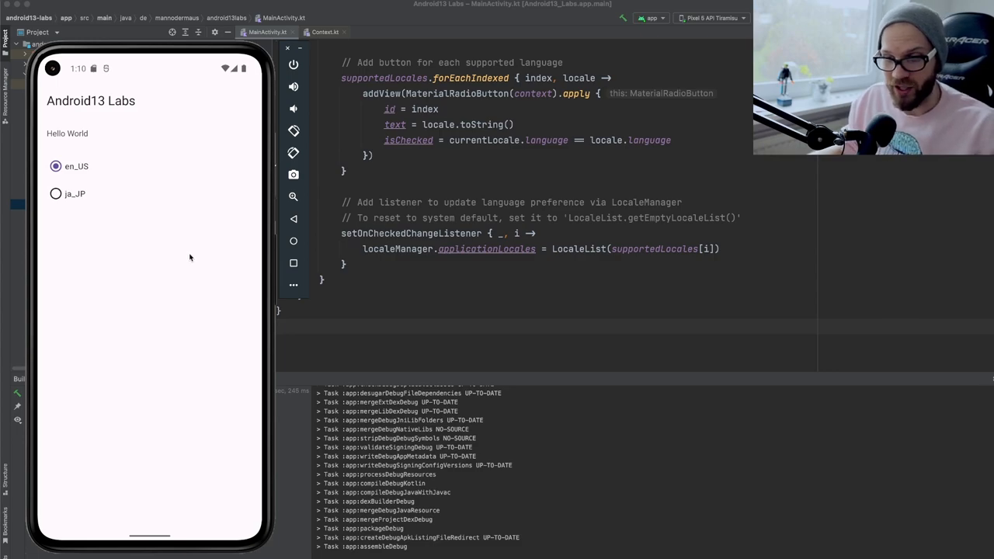
mouse_move(144, 271)
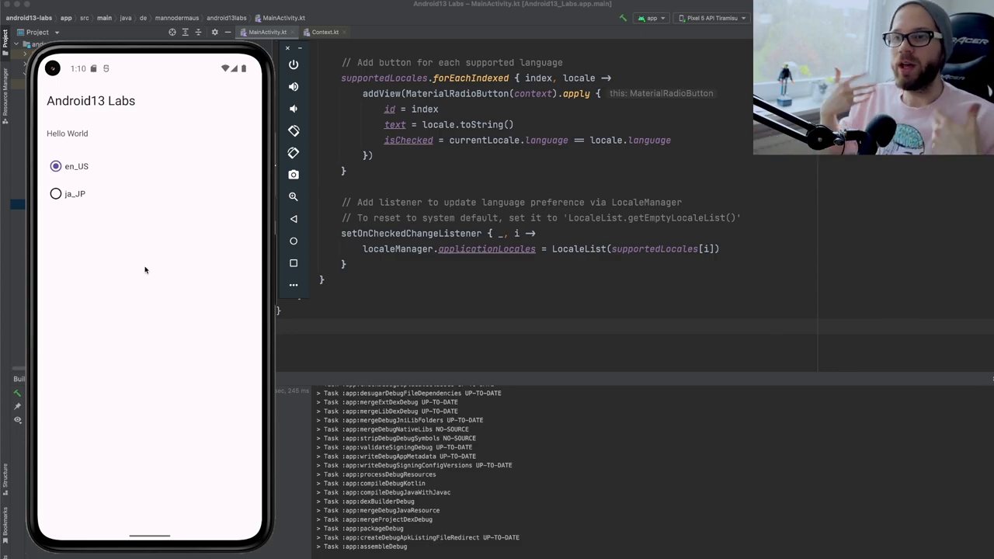
mouse_move(542, 171)
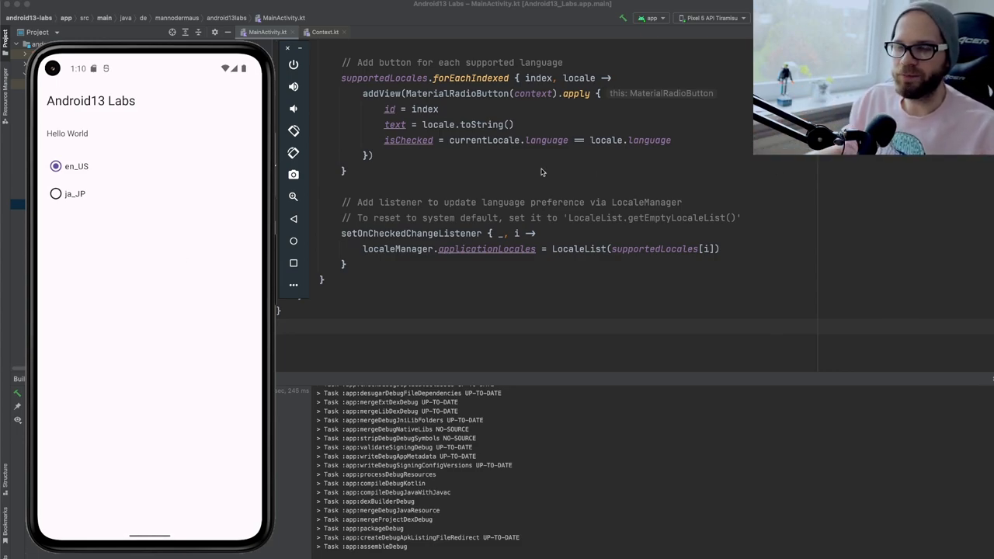
mouse_move(81, 268)
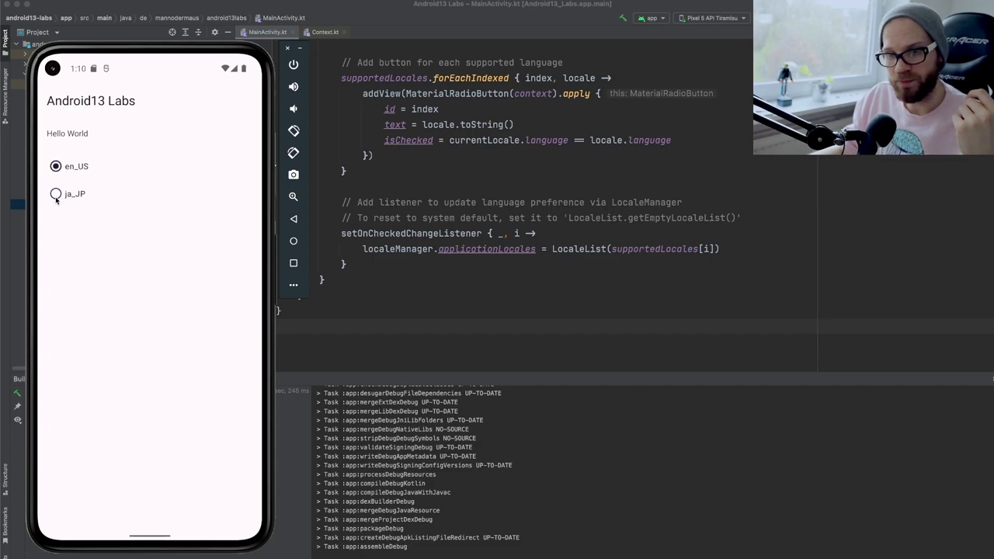
Choose ja_JP in the Labs app to see Japanese strings, then return to en_US.
click(56, 193)
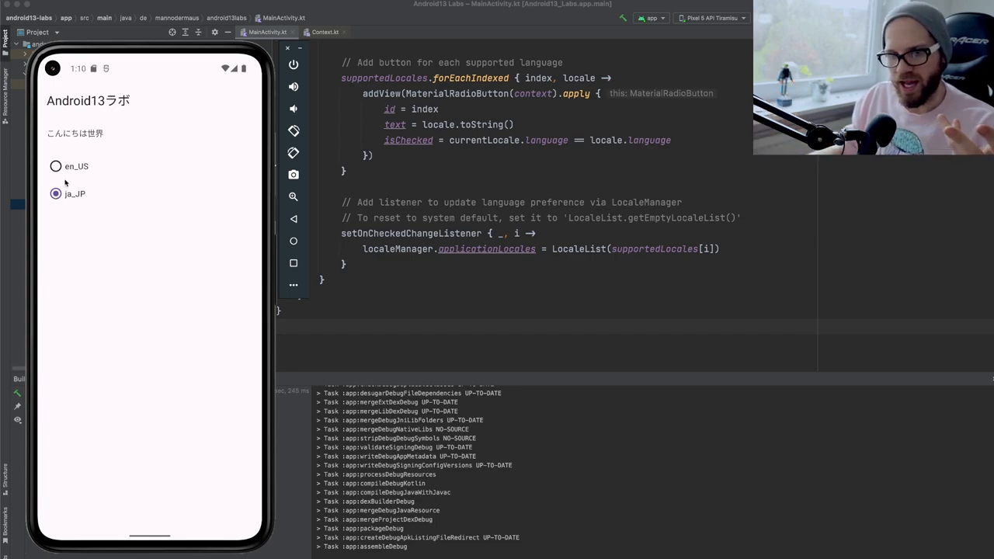
mouse_move(47, 146)
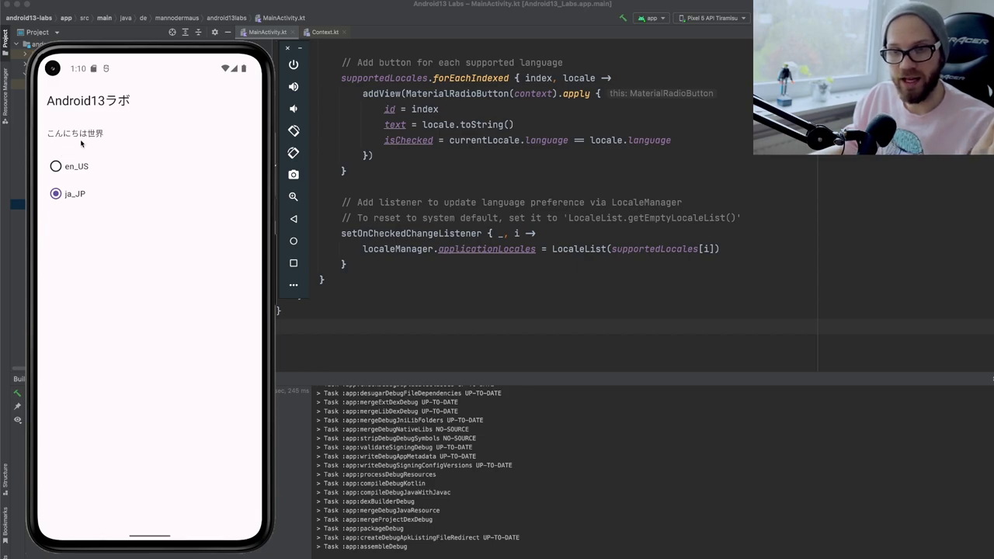
click(56, 166)
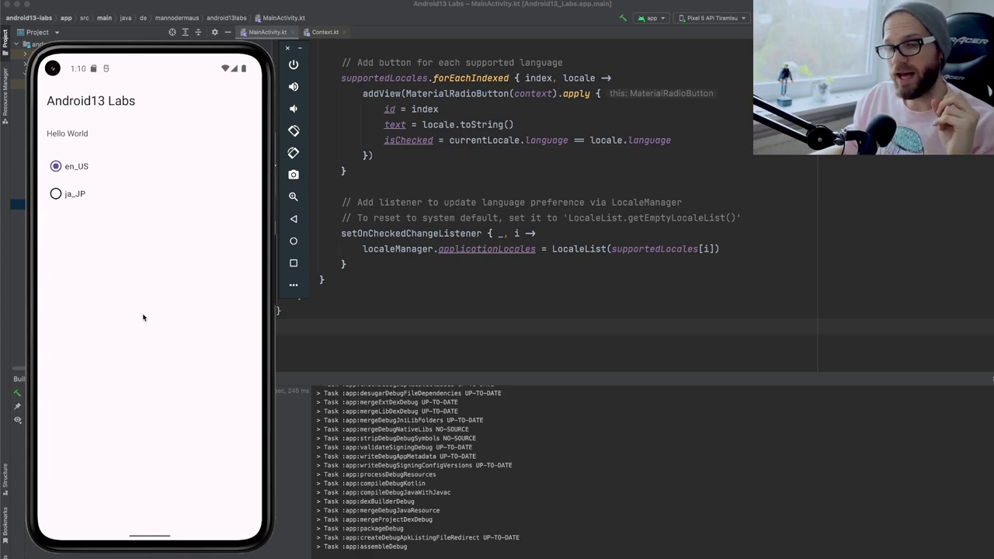
mouse_move(400, 326)
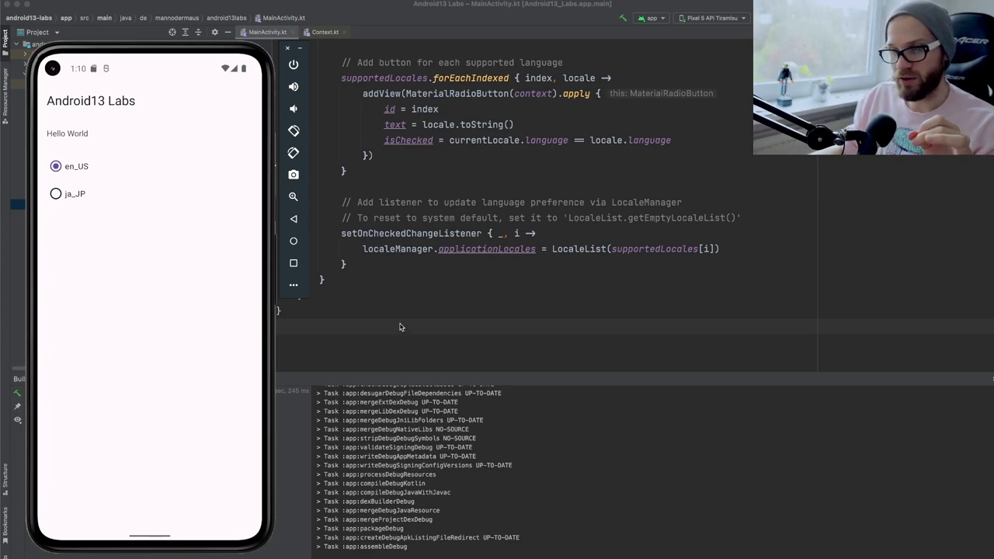
Review AndroidManifest.xml, then begin retyping the applicationLocales assignment in MainActivity.kt.
click(38, 31)
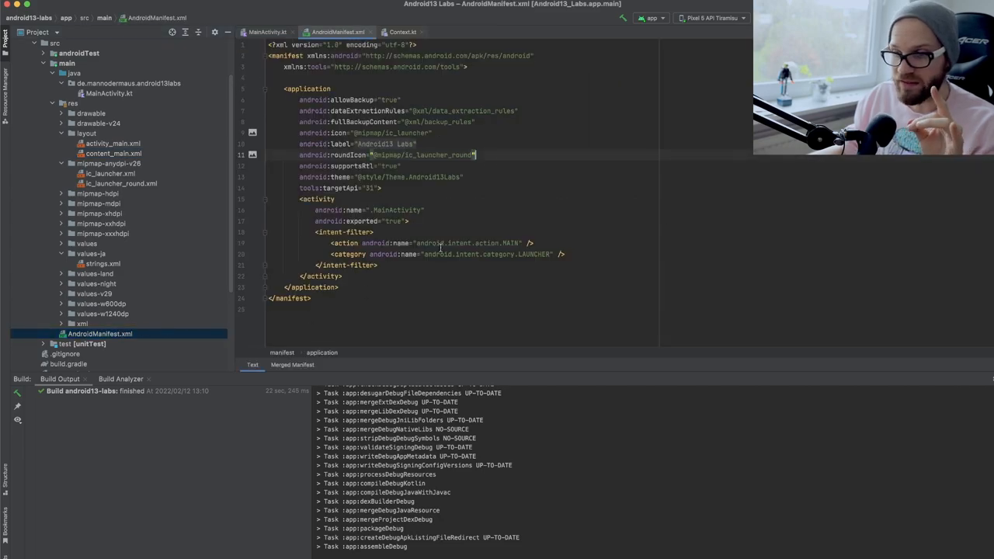
text(config)
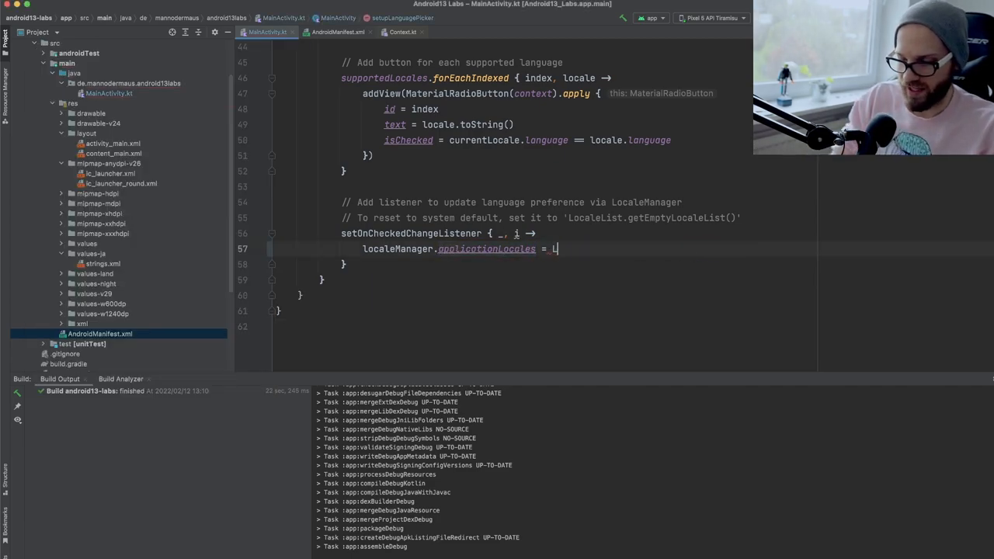
Assign applicationLocales from LocaleList.forLanguageTags for the chosen language via completion.
text(LocaleList.)
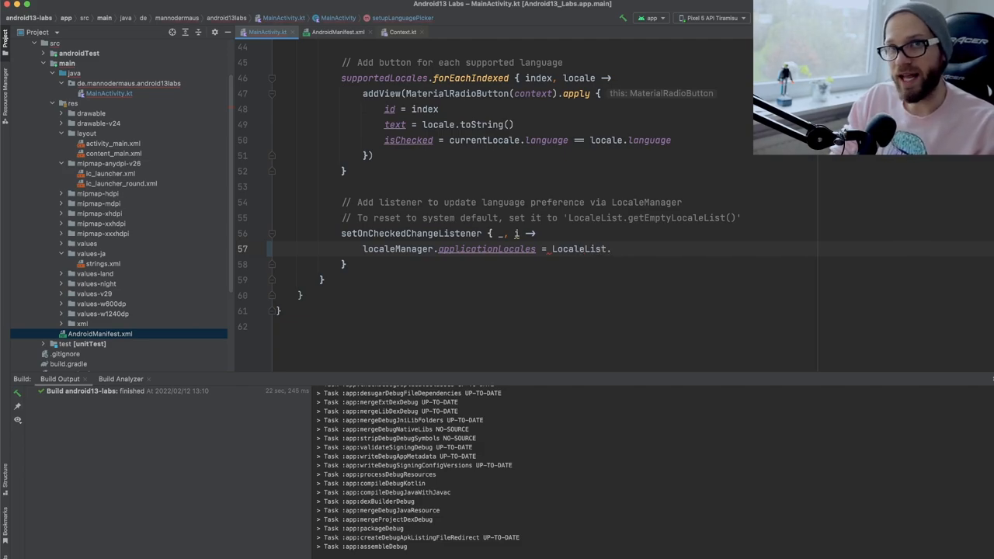
text(.get)
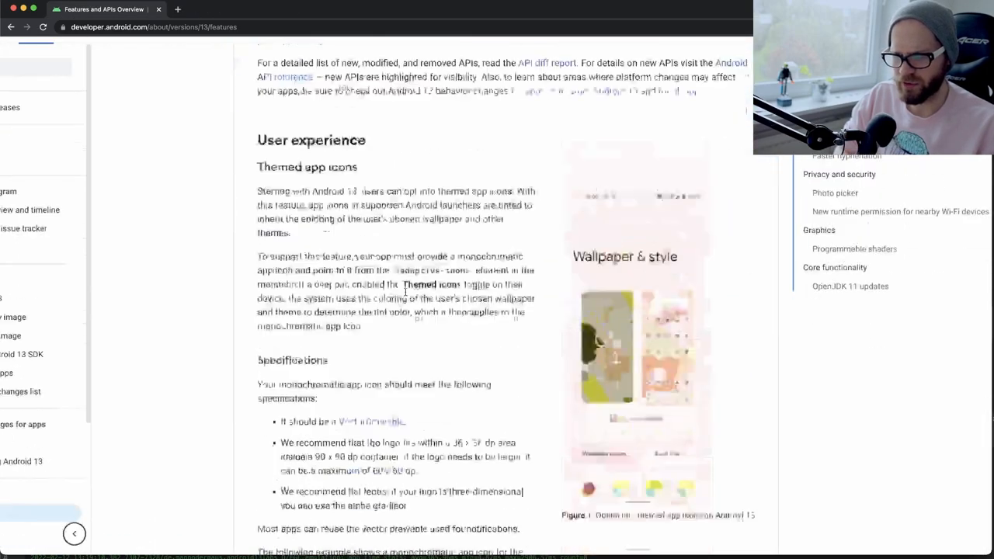
Read the Android 13 Features and APIs Overview down to Core functionality and the API diff report link.
scroll(up, 3)
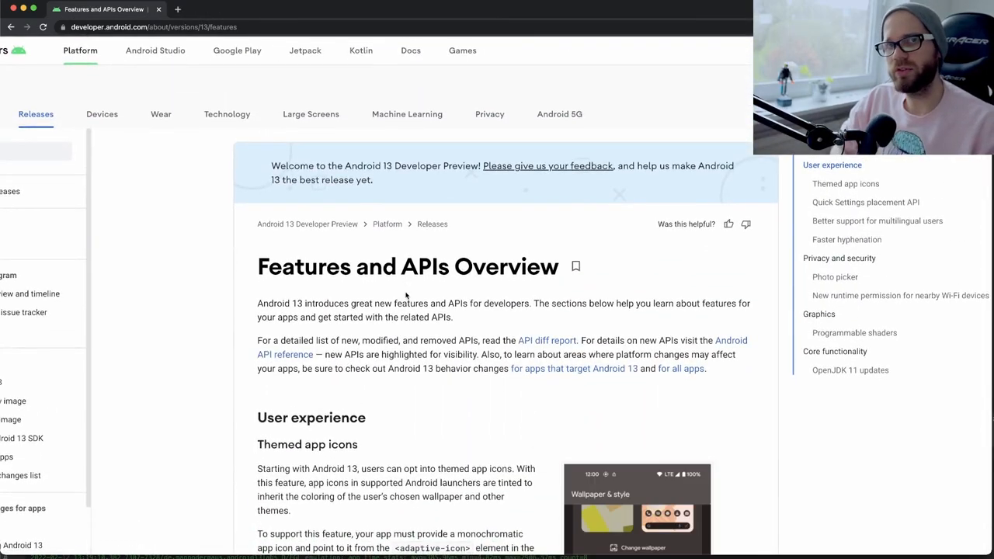
scroll(down, 3)
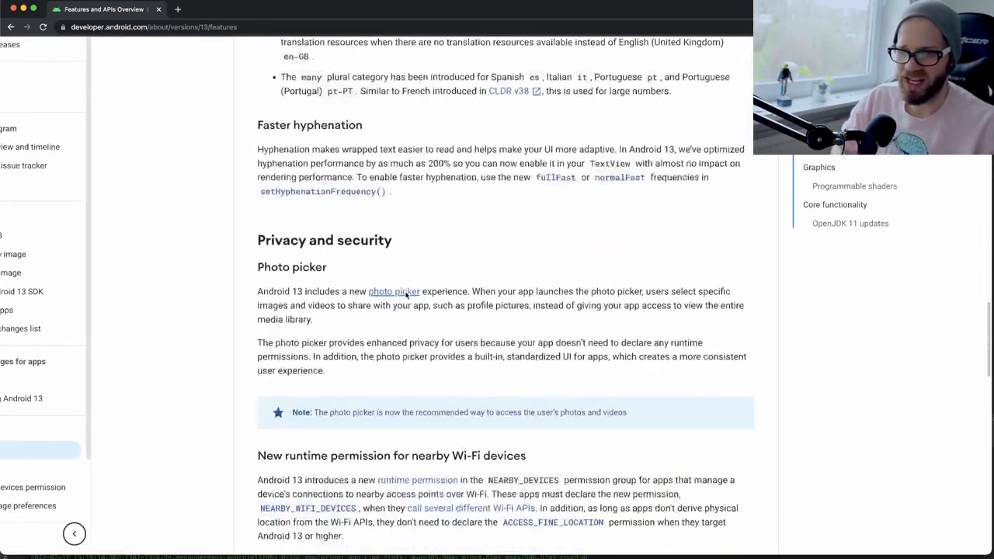
scroll(down, 3)
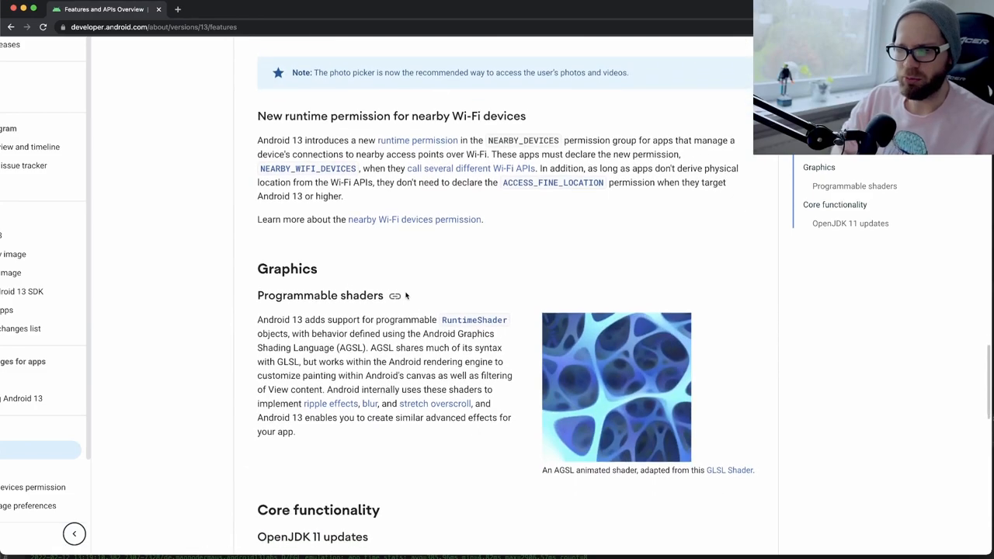
scroll(down, 3)
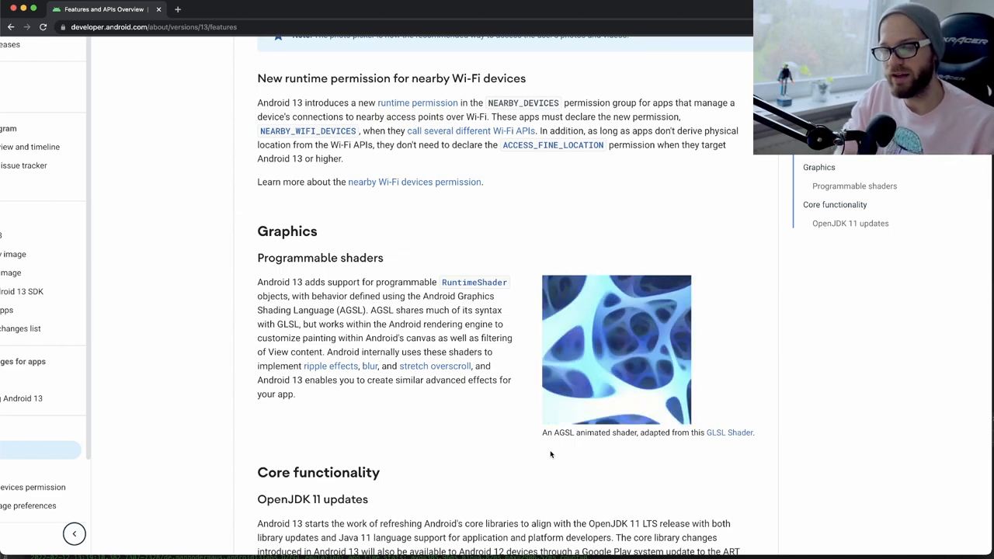
scroll(down, 3)
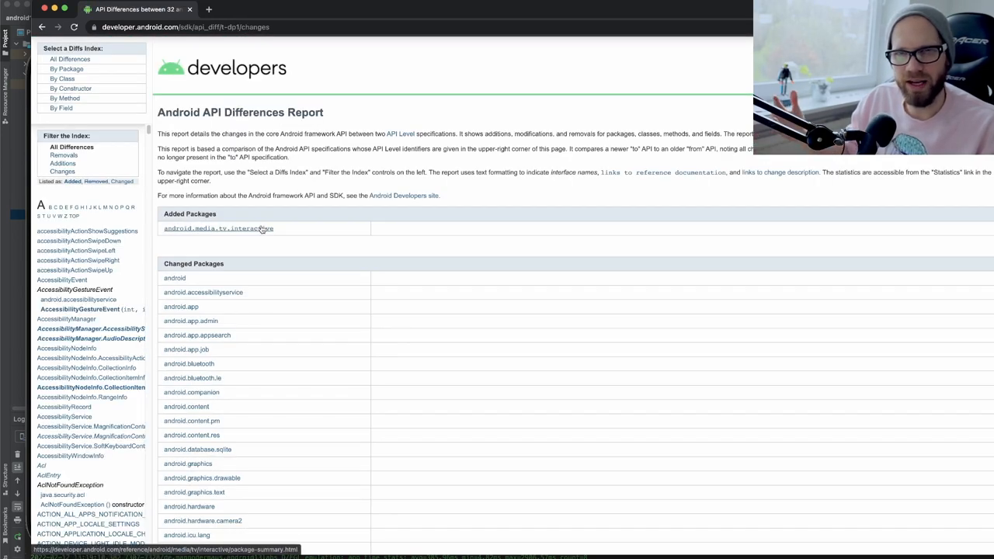
Navigate the API Differences Report into the android package's Manifest.permission class changes.
scroll(down, 3)
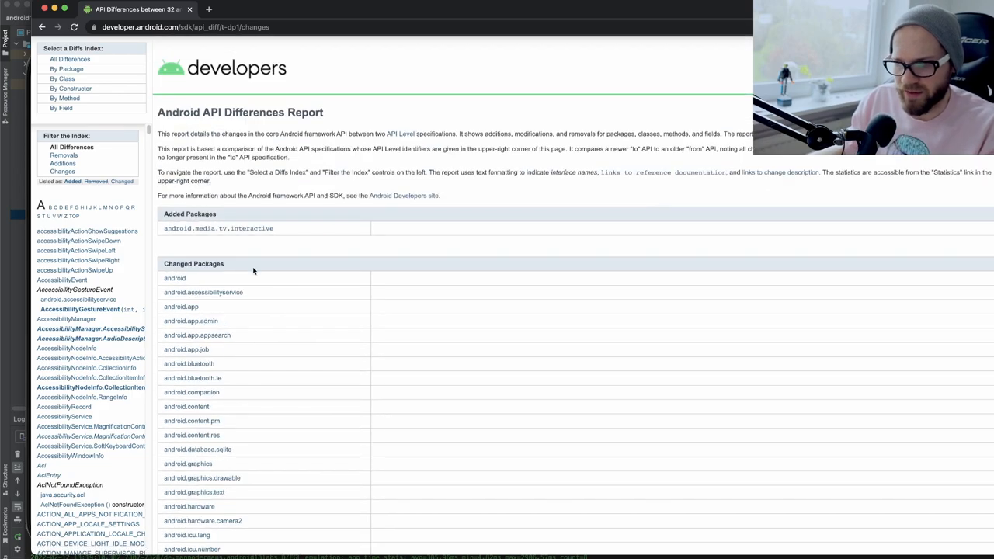
click(174, 278)
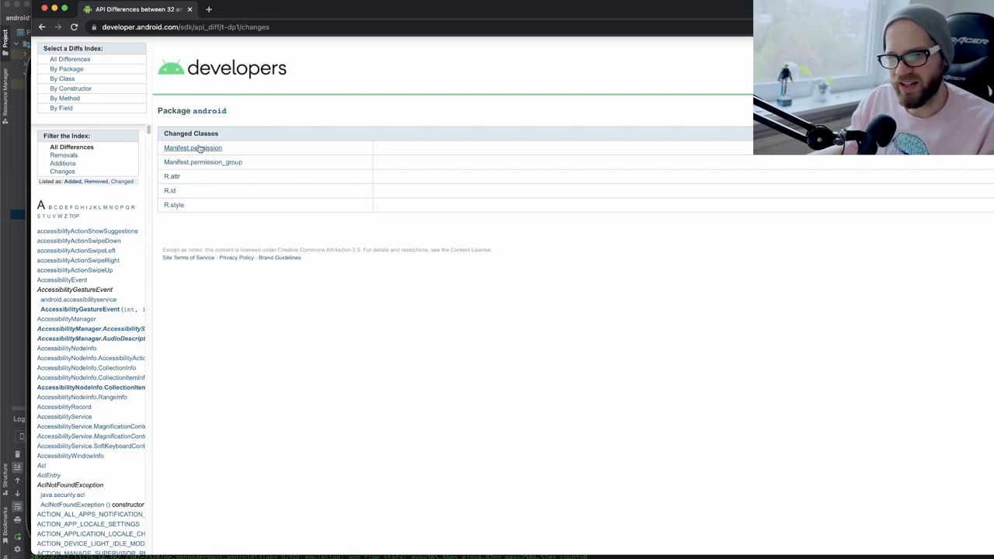
click(193, 148)
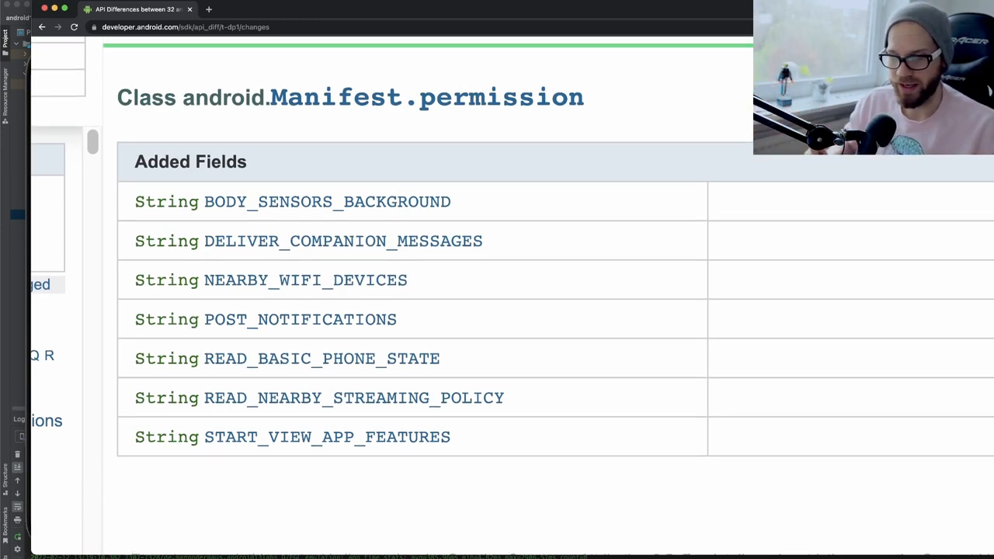
Select the added POST_NOTIFICATIONS field and head to its reference documentation.
double_click(265, 320)
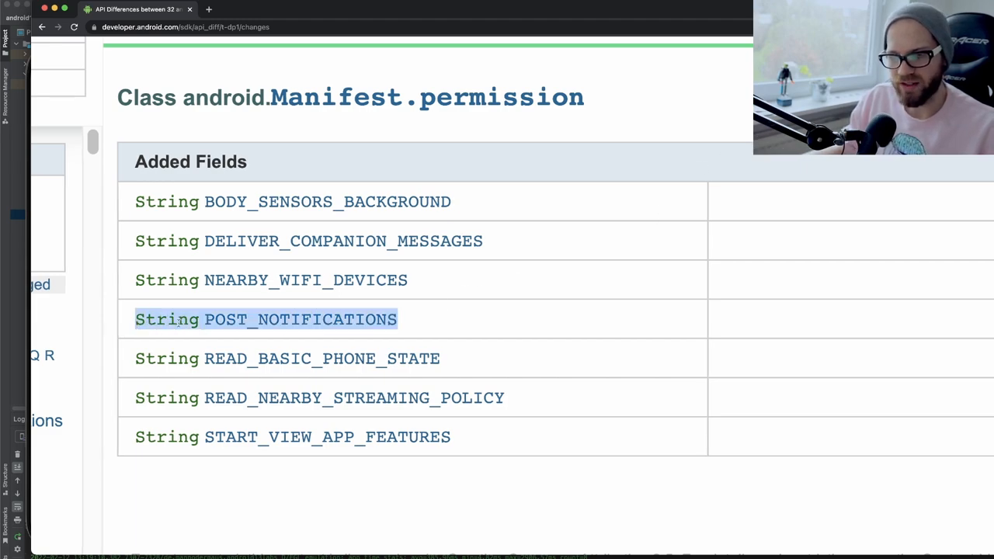
mouse_move(578, 324)
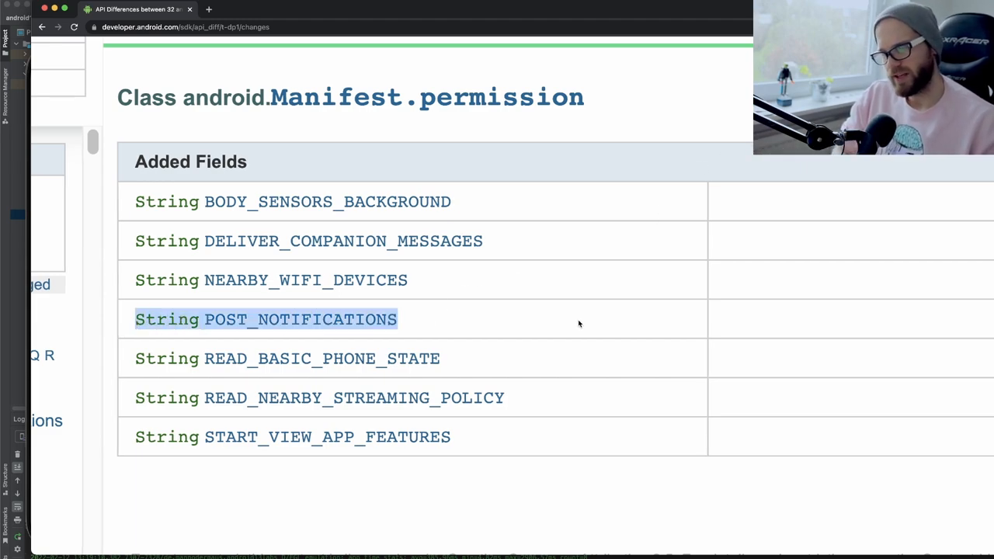
click(328, 10)
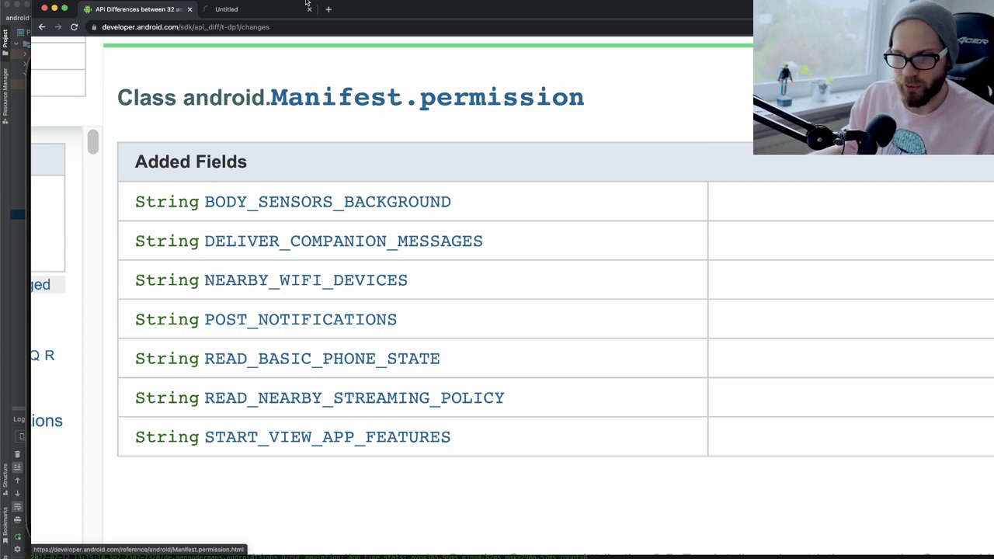
View the POST_NOTIFICATIONS reference entry and highlight its description (added in Tiramisu, dangerous).
click(300, 321)
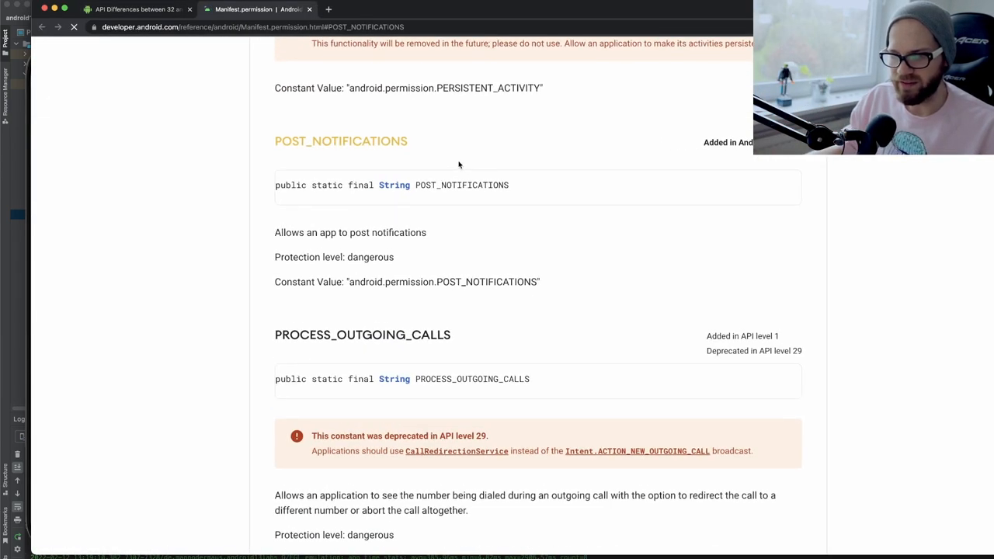
scroll(down, 3)
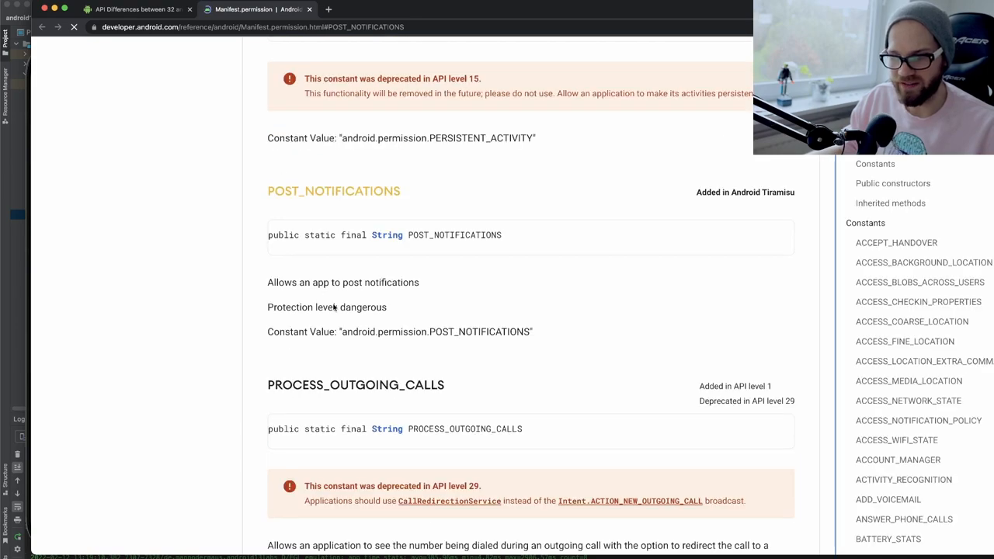
scroll(down, 3)
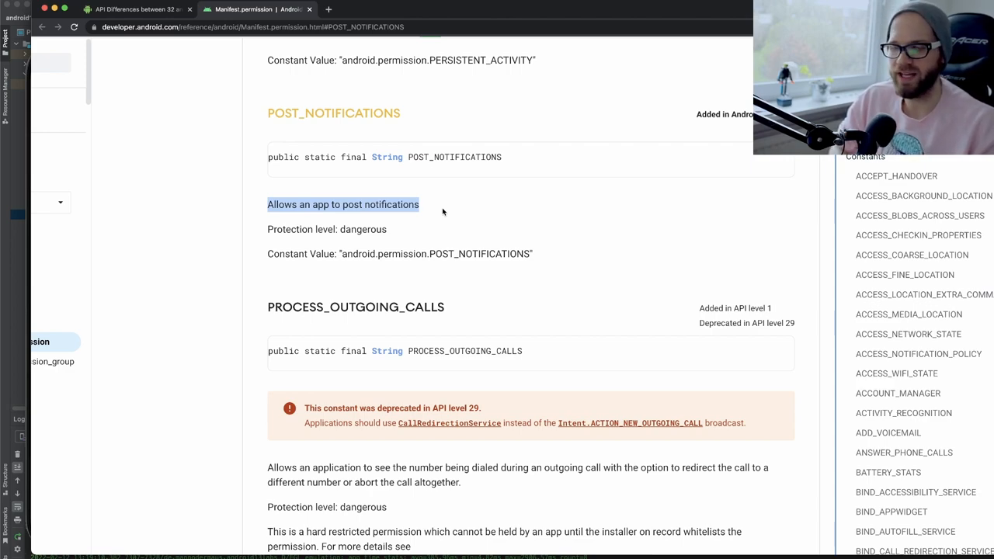
mouse_move(308, 134)
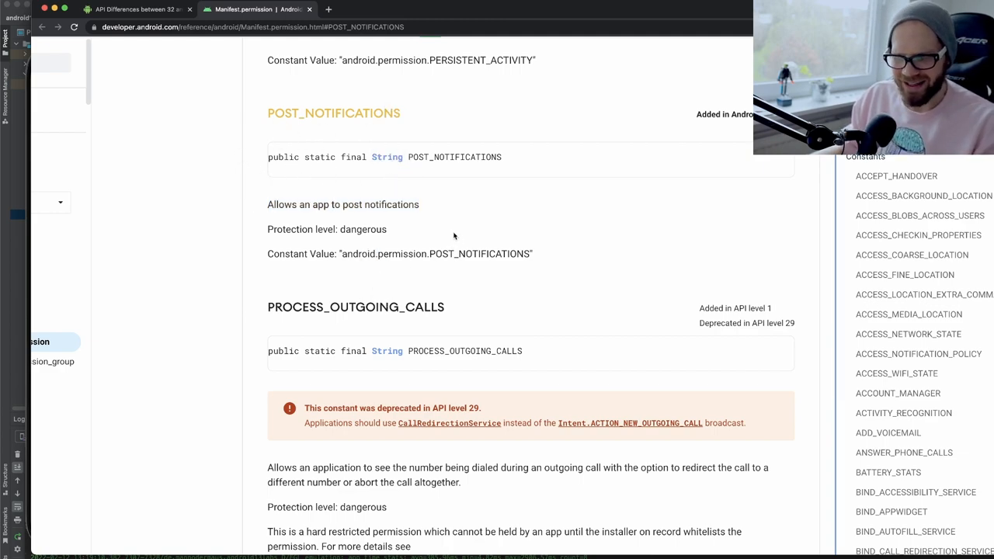
mouse_move(429, 233)
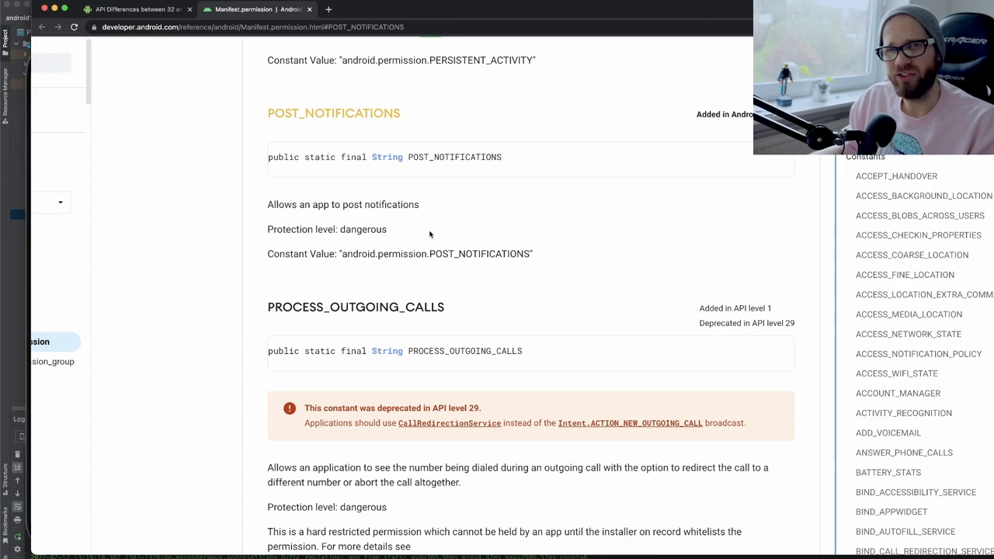
drag(268, 112, 388, 230)
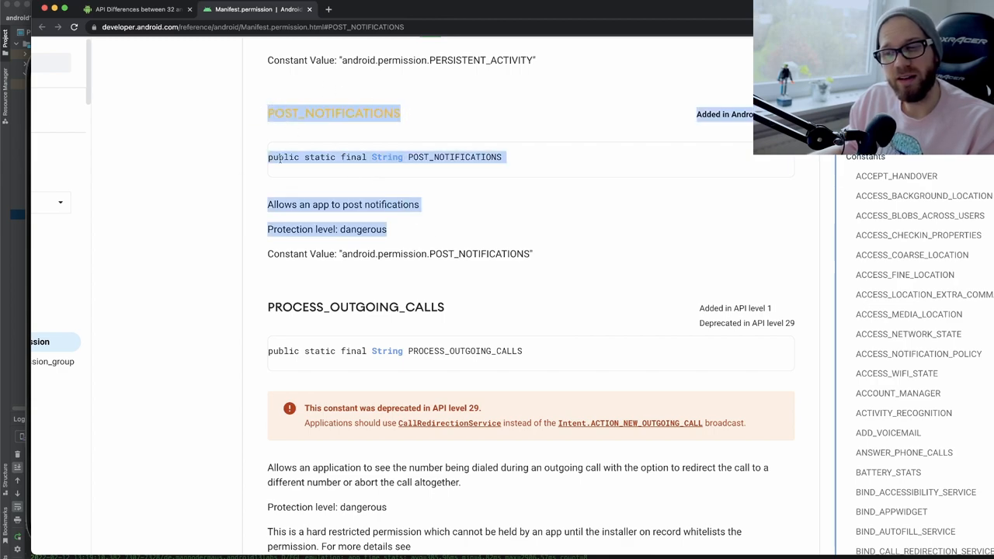
mouse_move(501, 290)
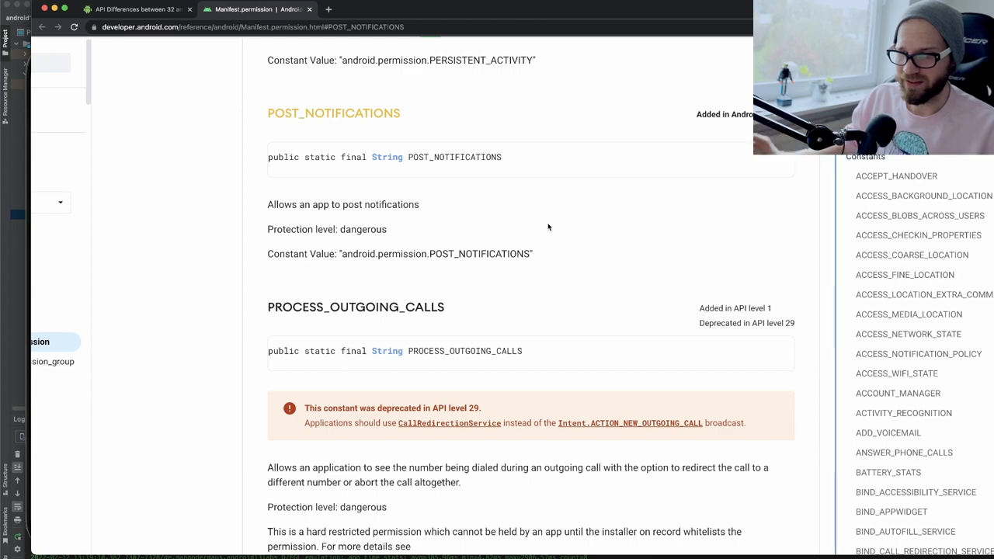
mouse_move(528, 247)
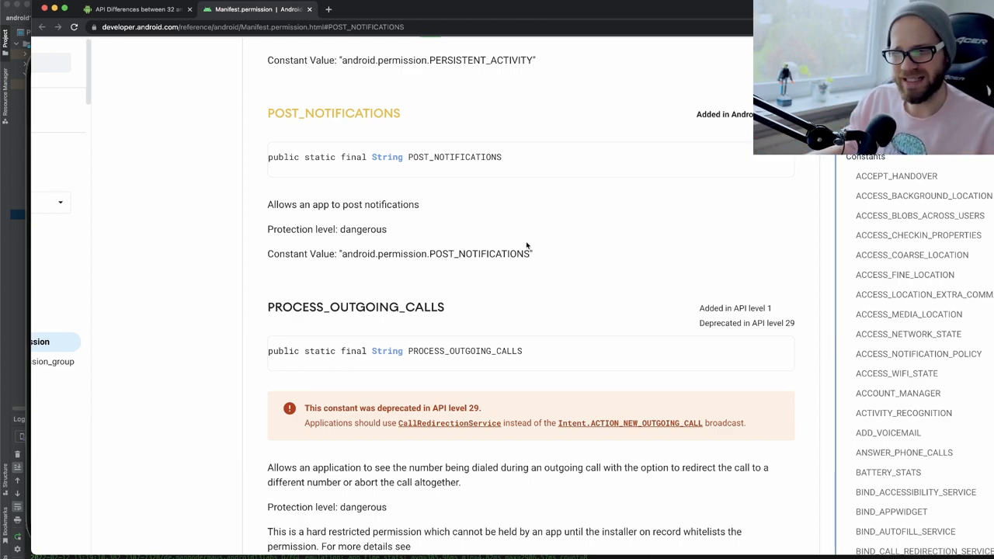